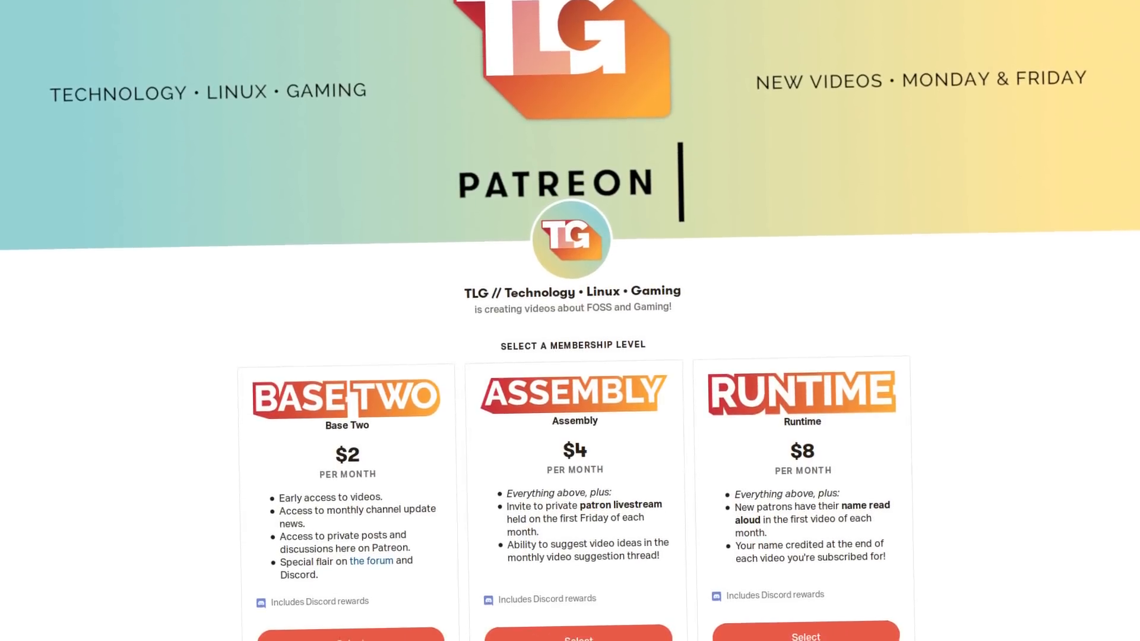
- Scroll down through the Ubuntu Pro 14.04 LTS AWS Marketplace listing
scroll("down", 3)
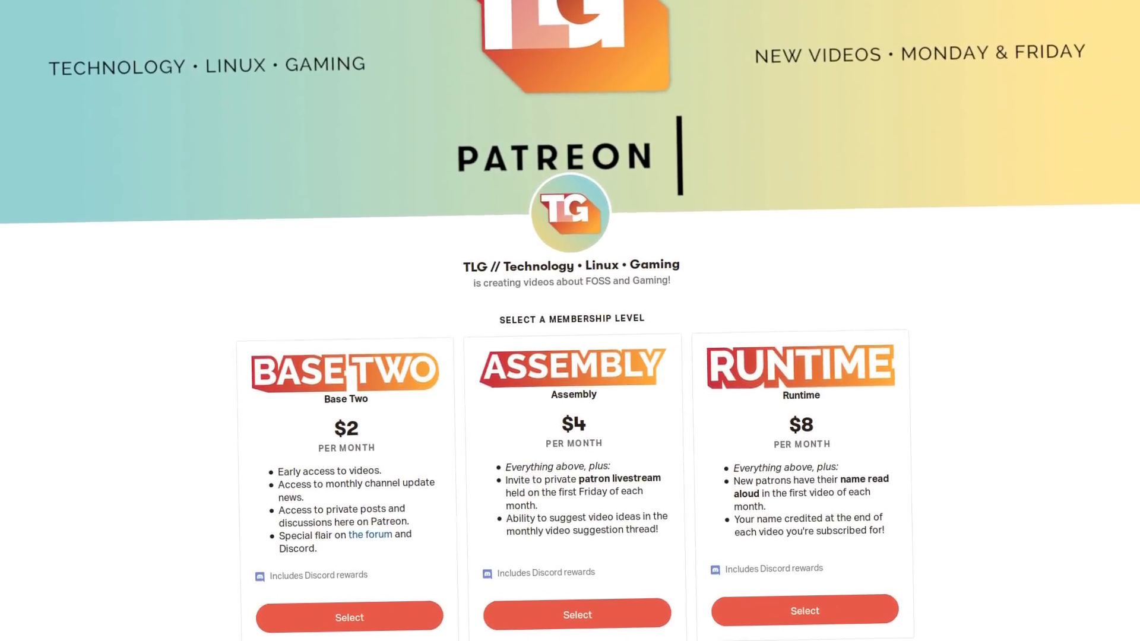
scroll("down", 3)
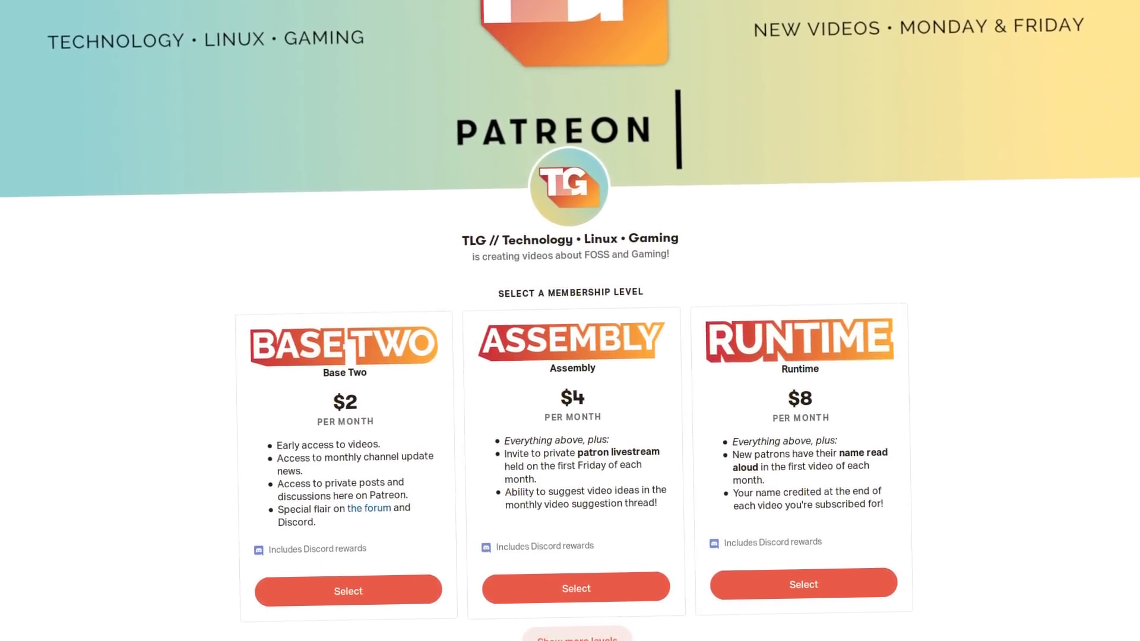
scroll("down", 3)
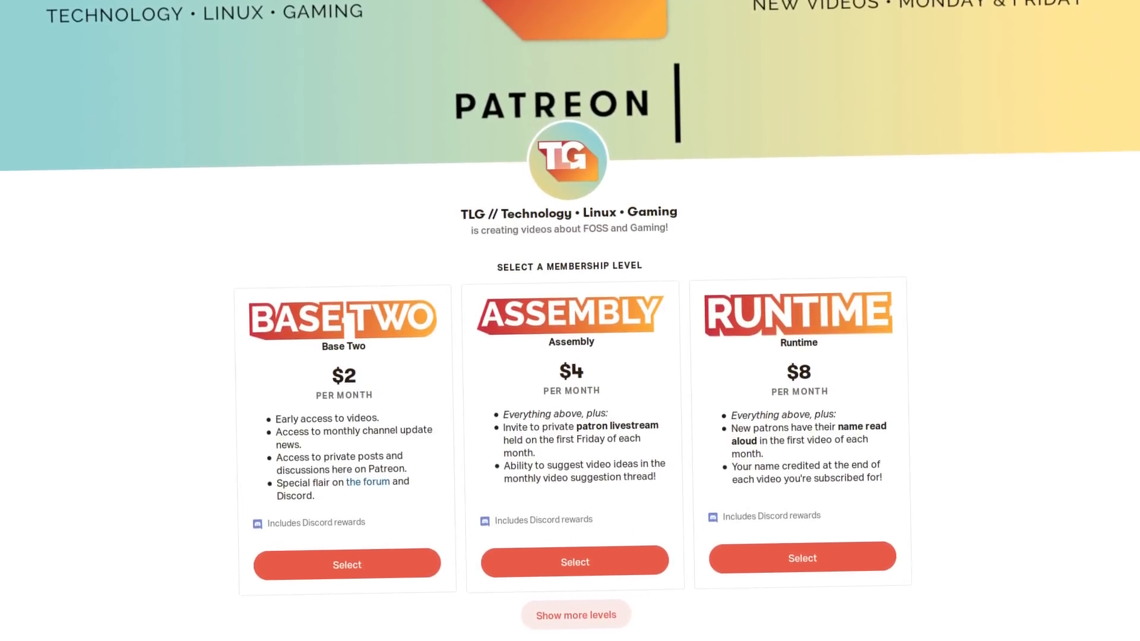
scroll("down", 3)
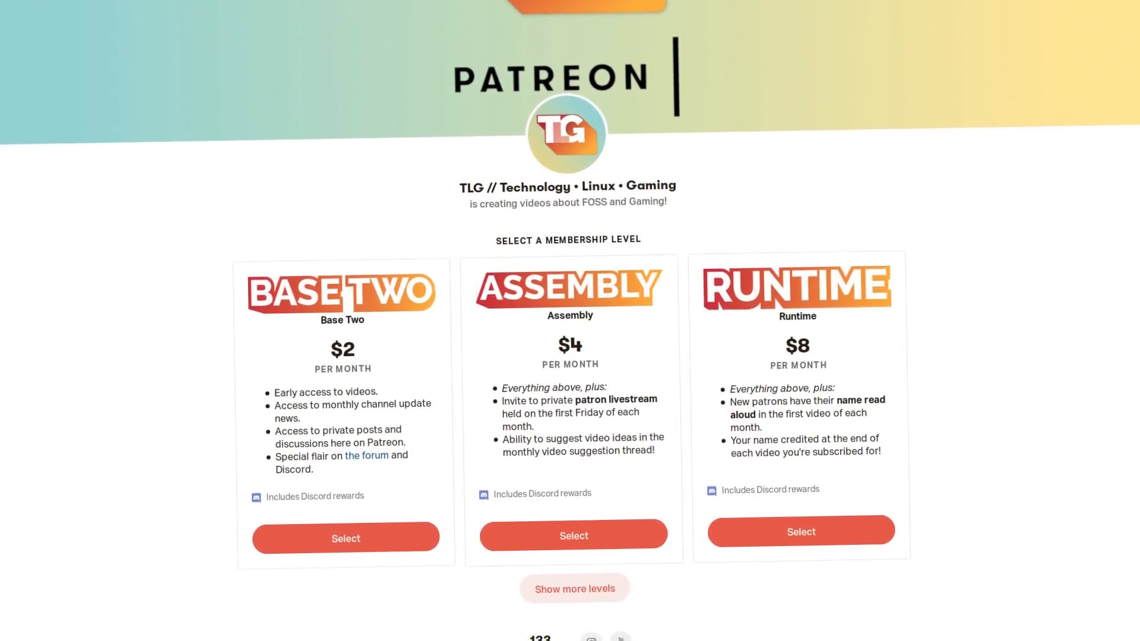
scroll("down", 3)
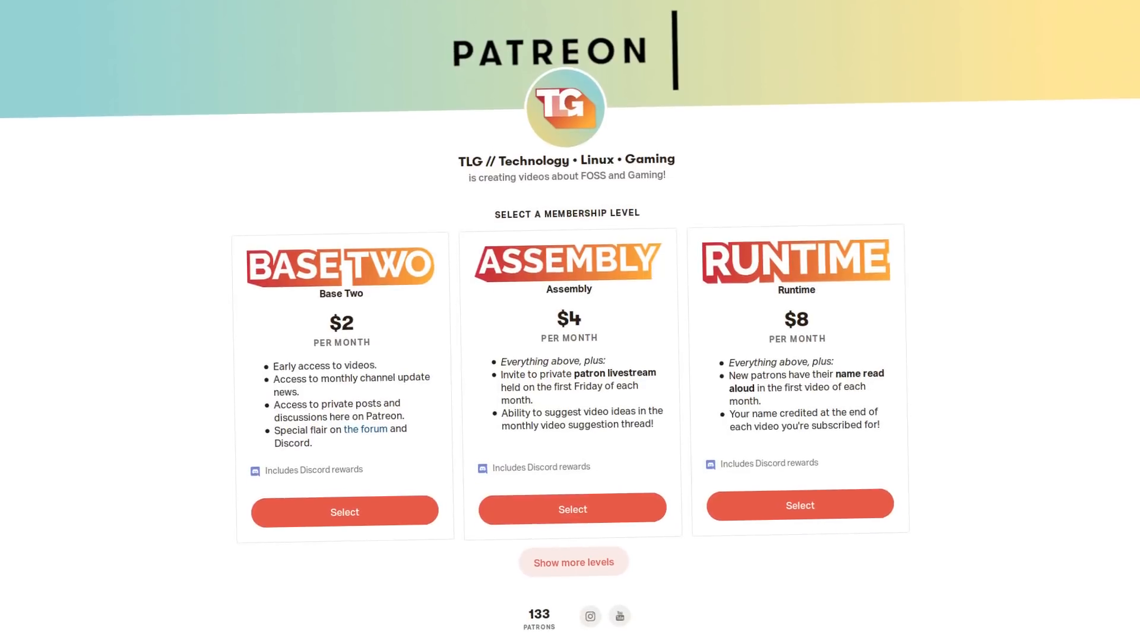
scroll("down", 3)
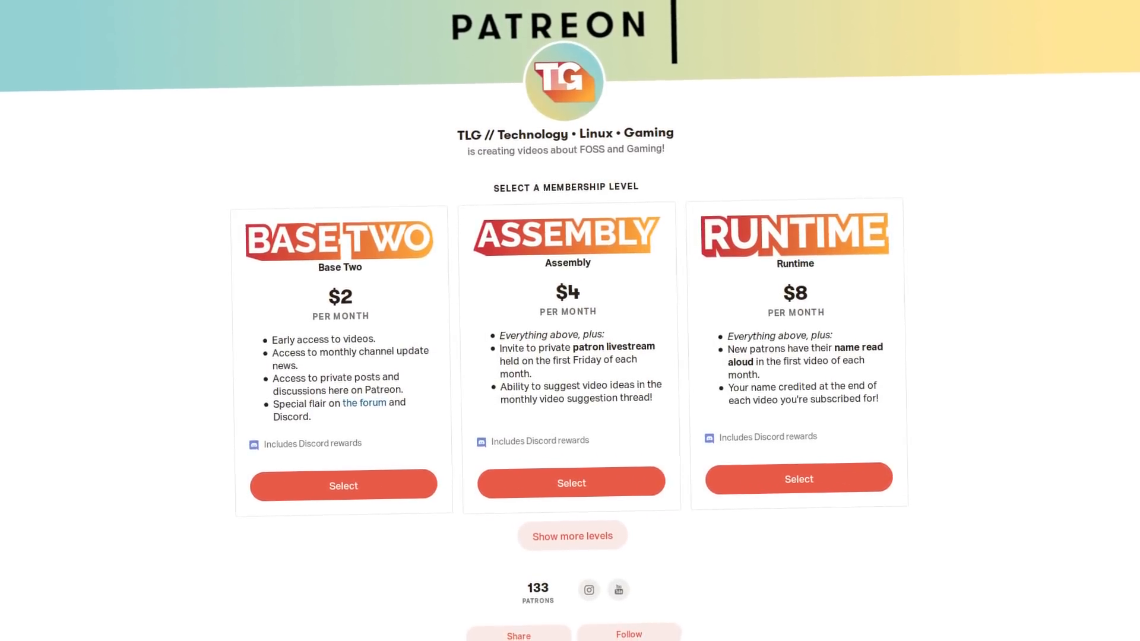
scroll("down", 3)
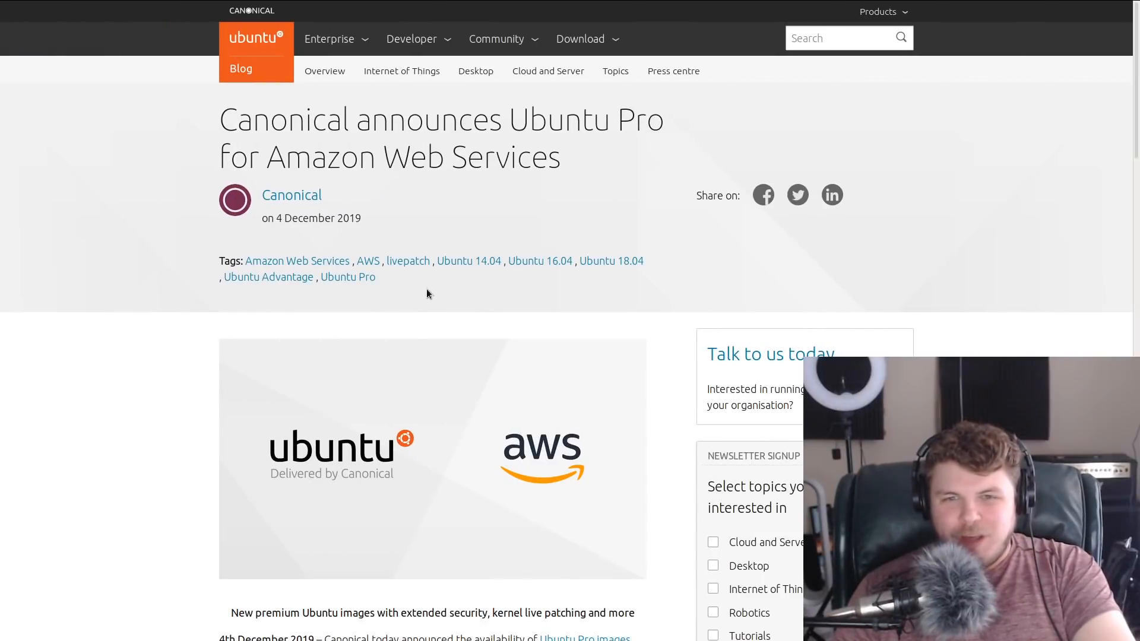
mouse_move(540, 216)
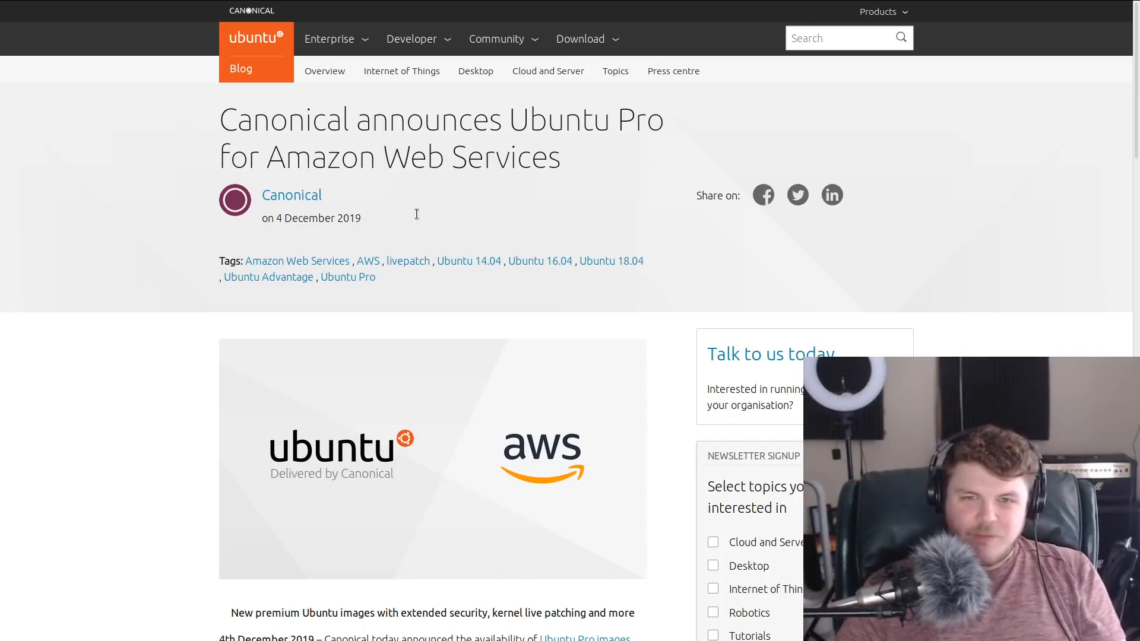
mouse_move(786, 496)
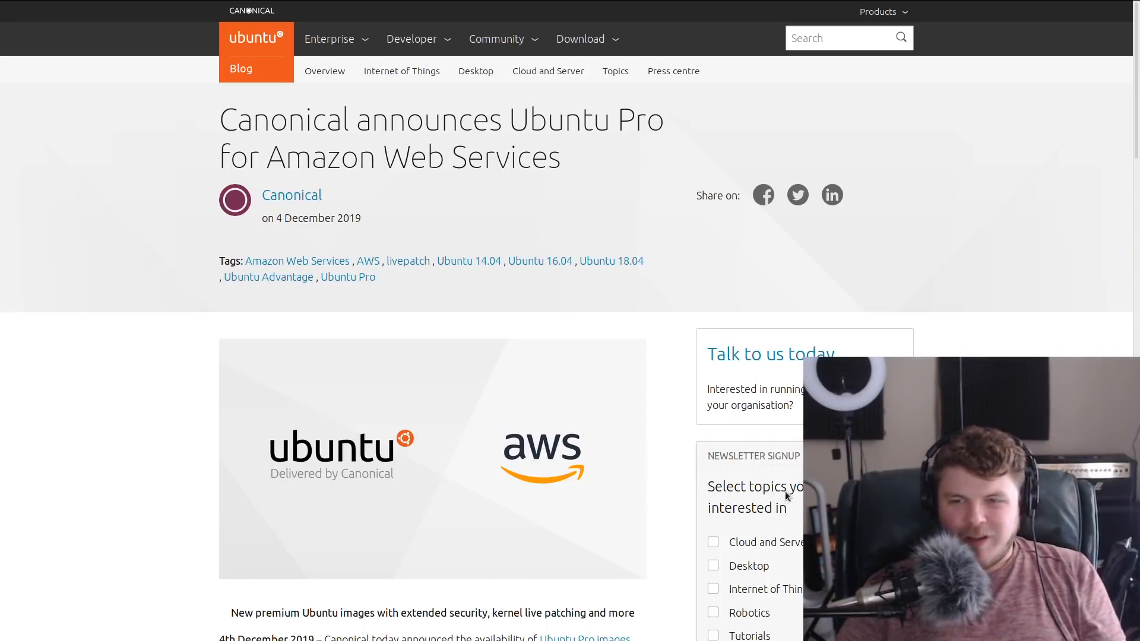
mouse_move(174, 257)
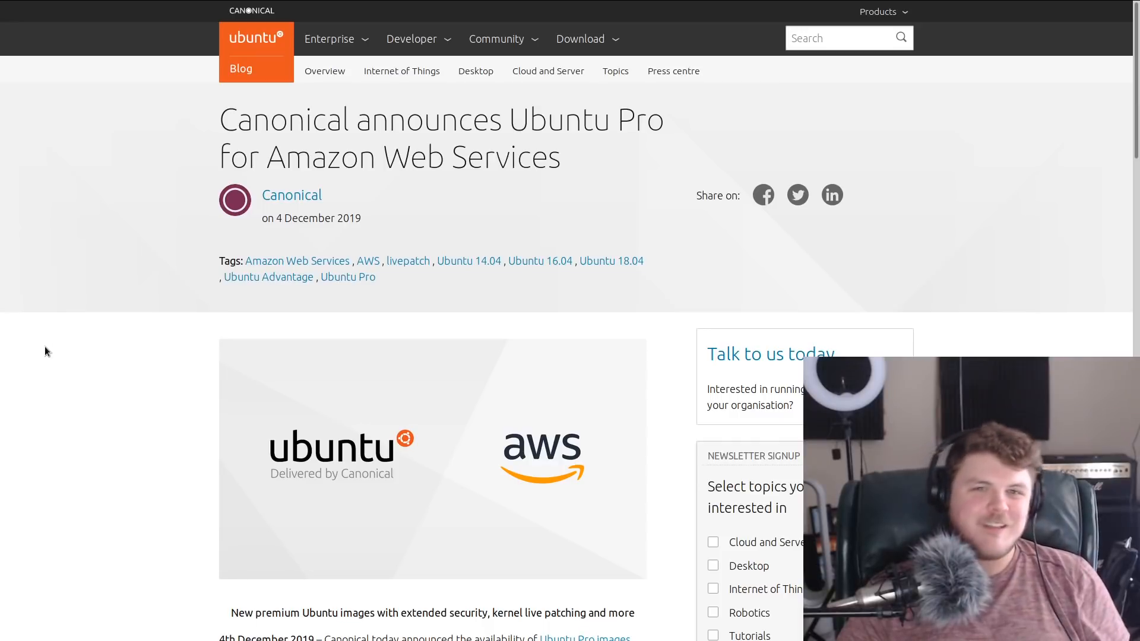
mouse_move(93, 391)
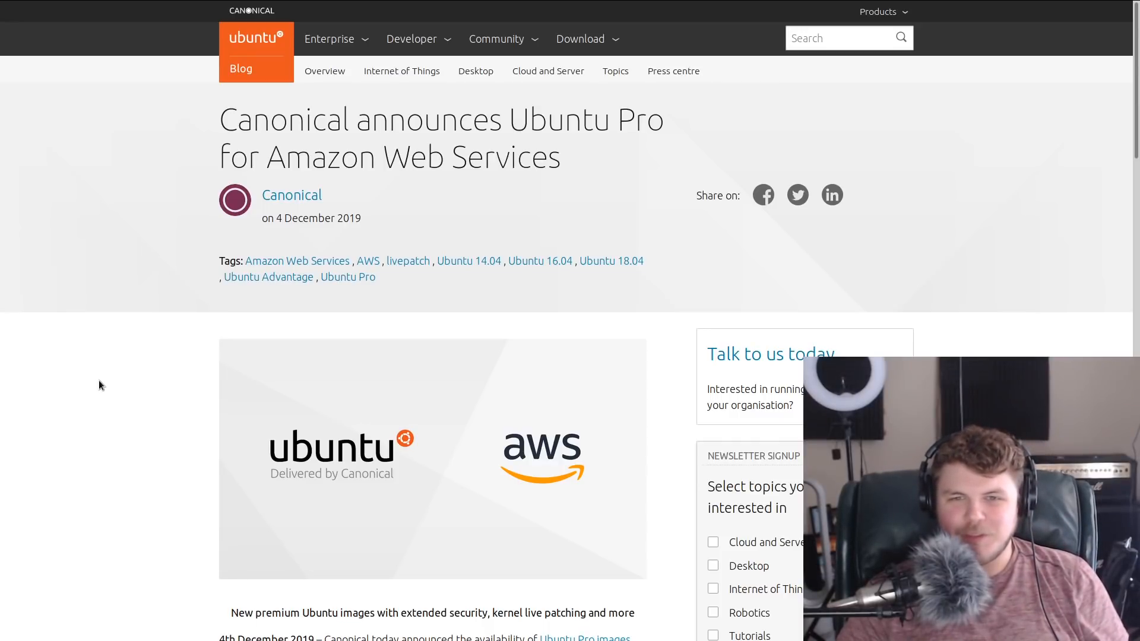
mouse_move(160, 551)
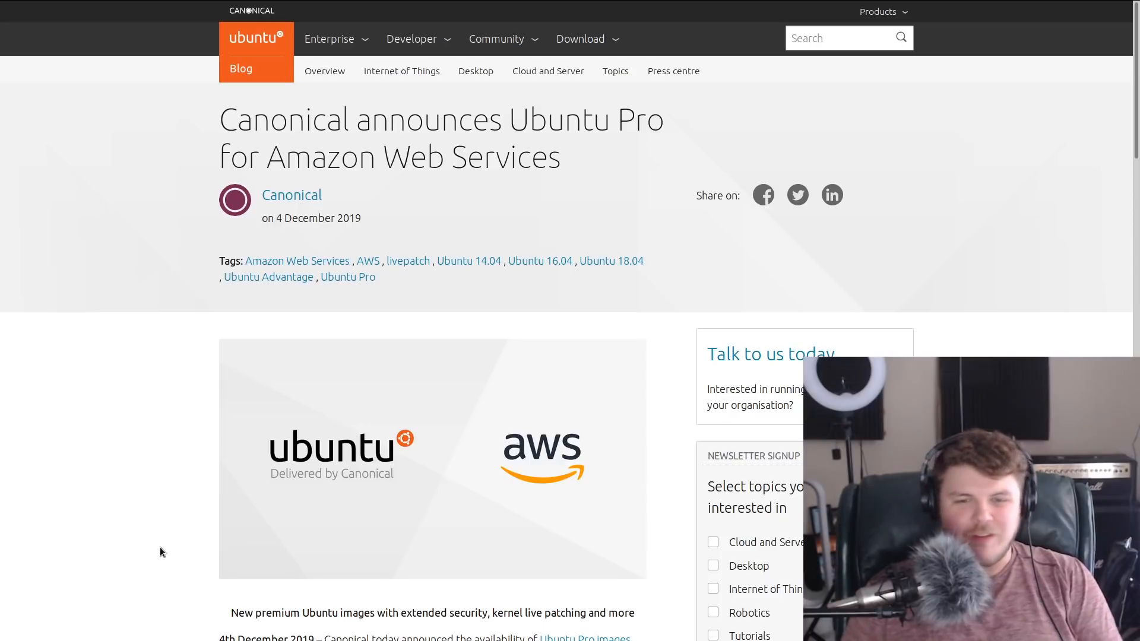
- Highlight the sentence on patched Critical, High and Medium CVEs in the top 1,000 packages
scroll("down", 3)
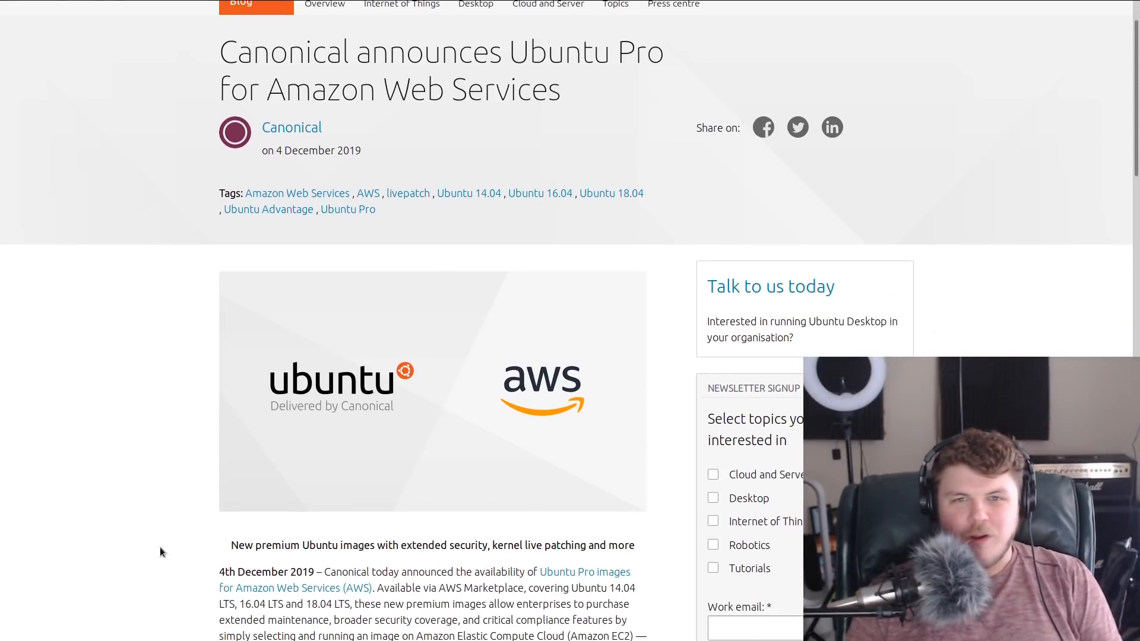
scroll("down", 3)
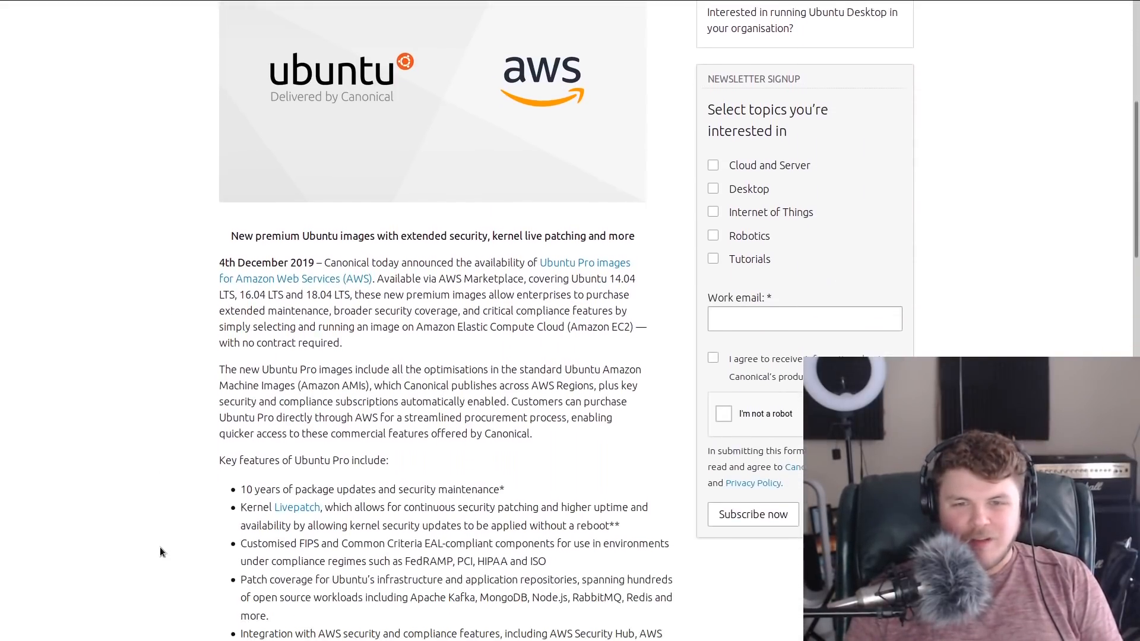
scroll("down", 3)
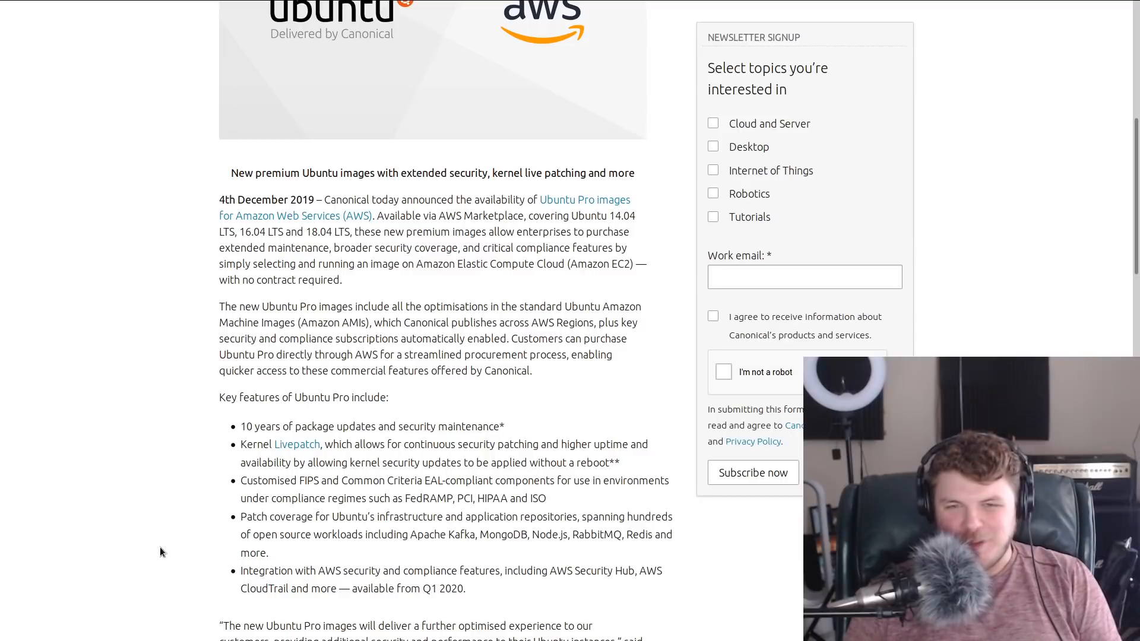
scroll("down", 3)
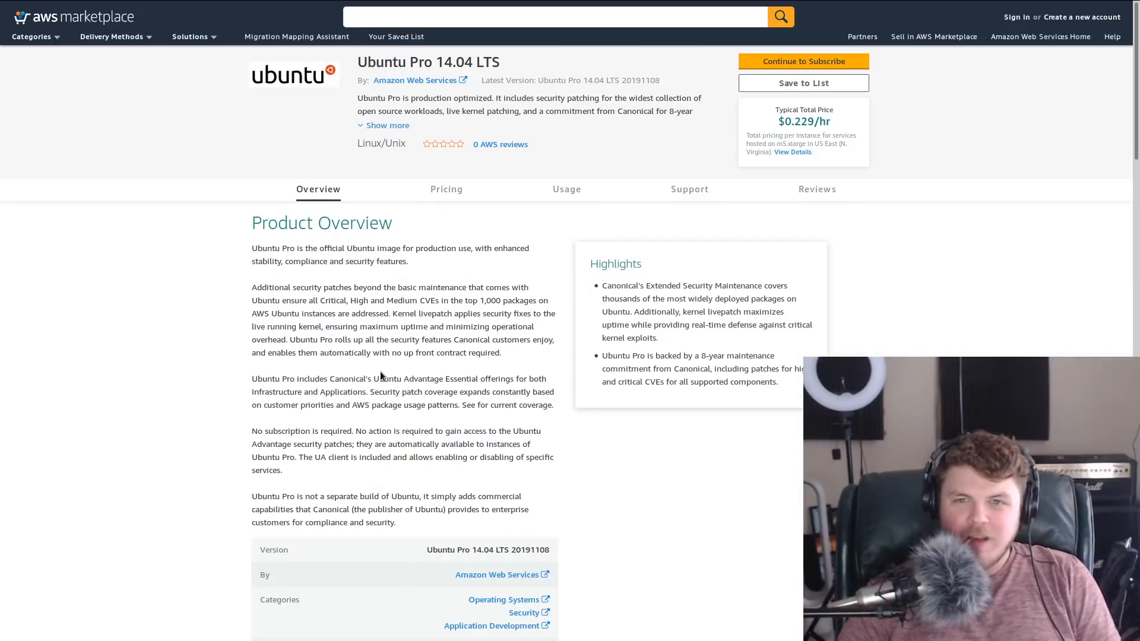
mouse_move(584, 94)
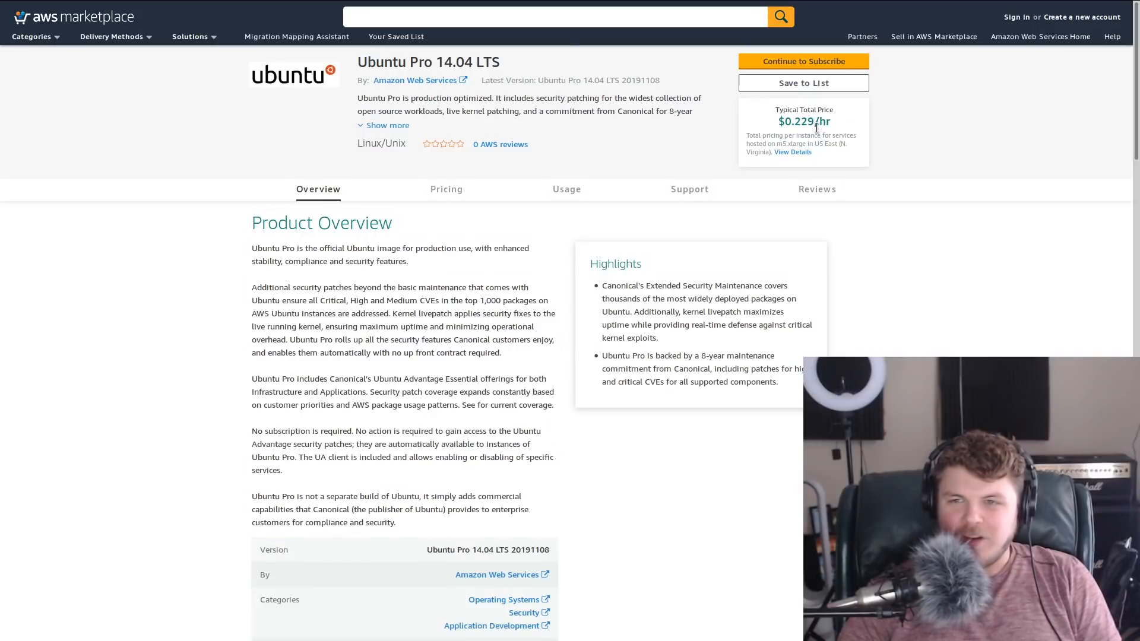
mouse_move(934, 168)
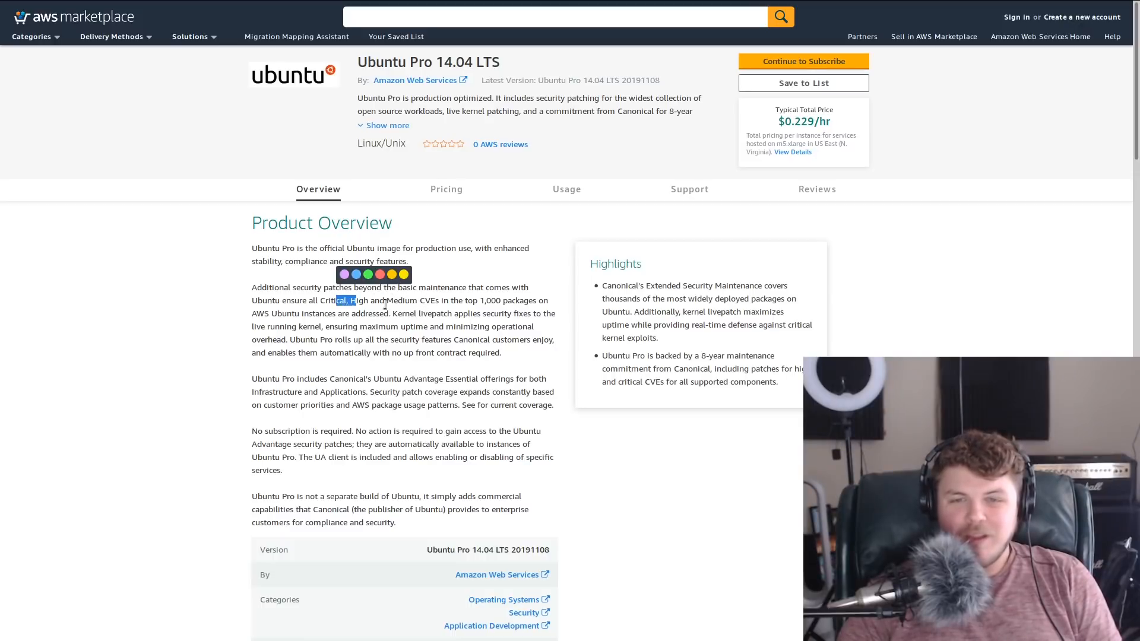
left_click_drag(350, 300, 509, 300)
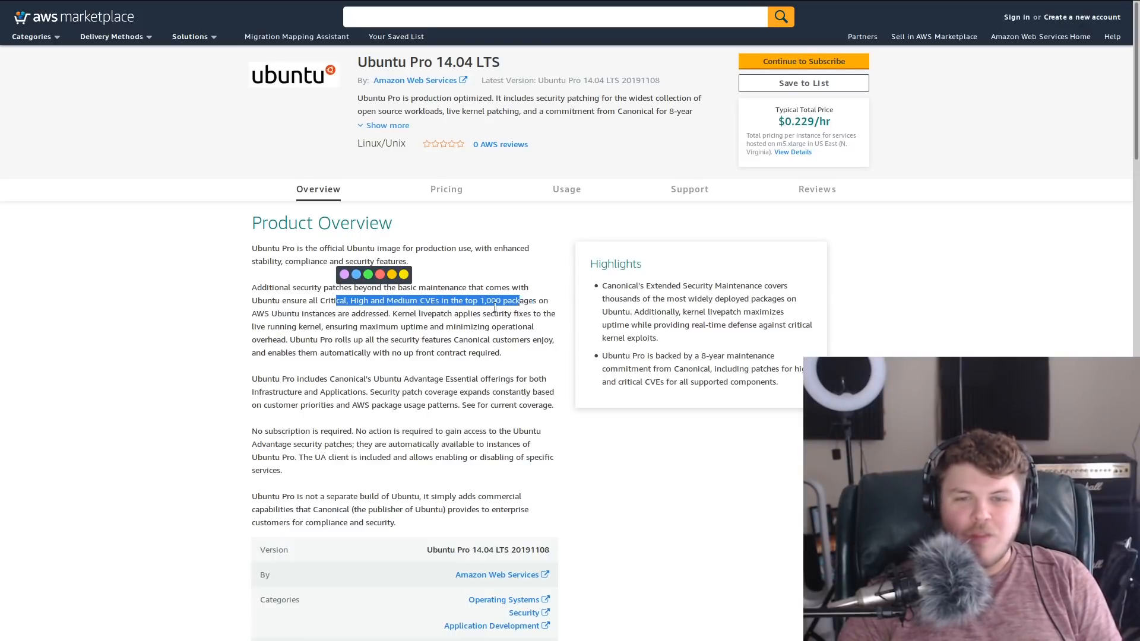
left_click_drag(512, 301, 362, 314)
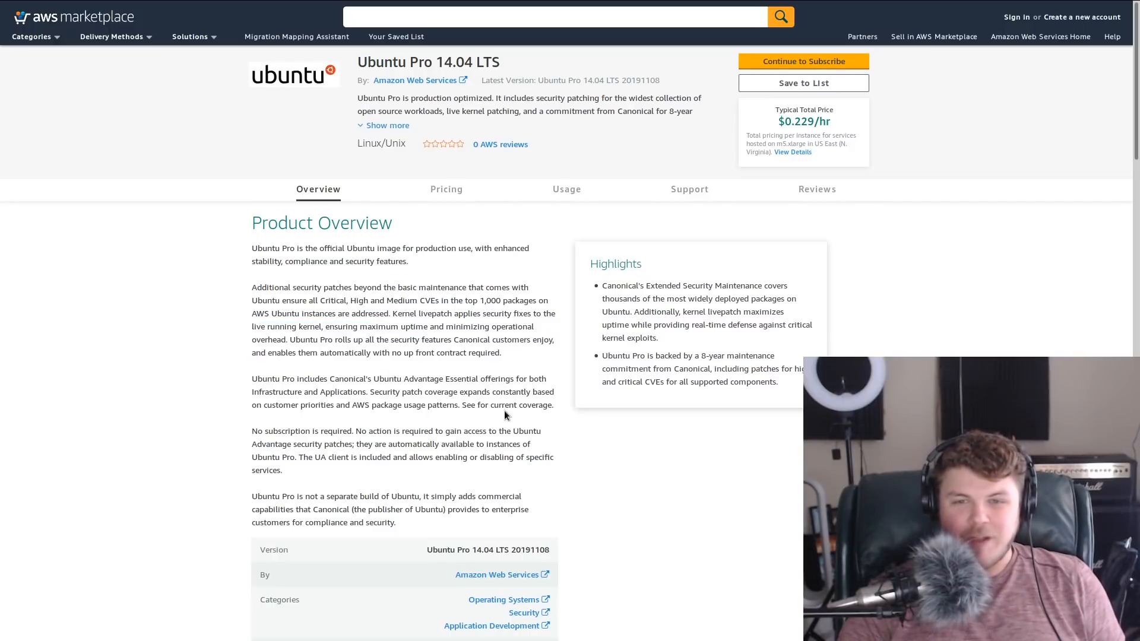
mouse_move(331, 349)
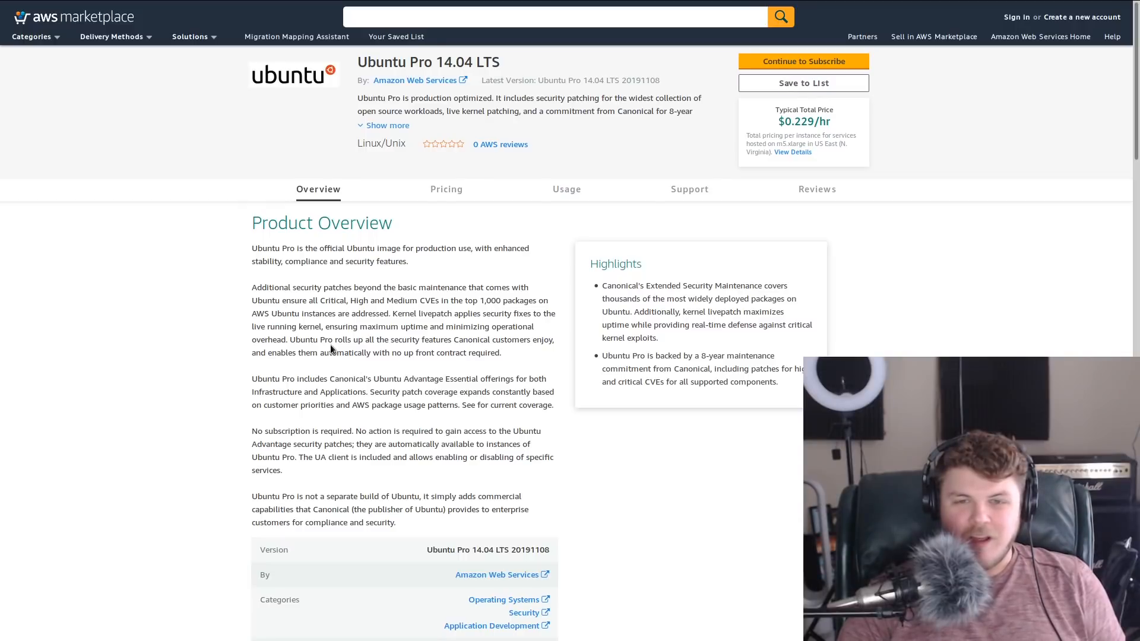
mouse_move(290, 415)
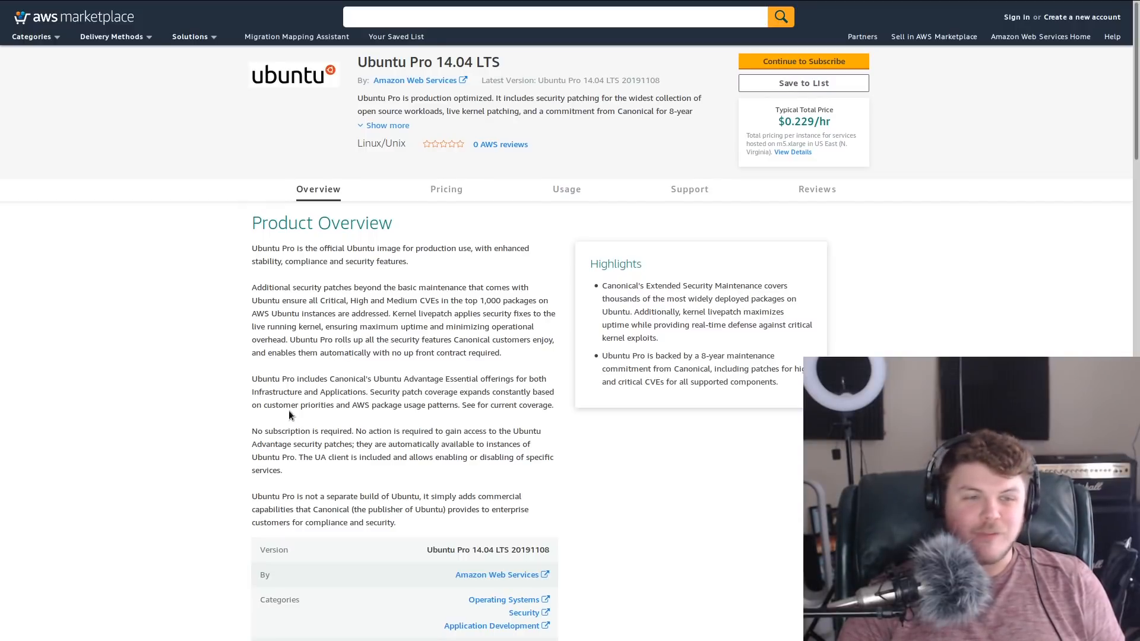
mouse_move(275, 415)
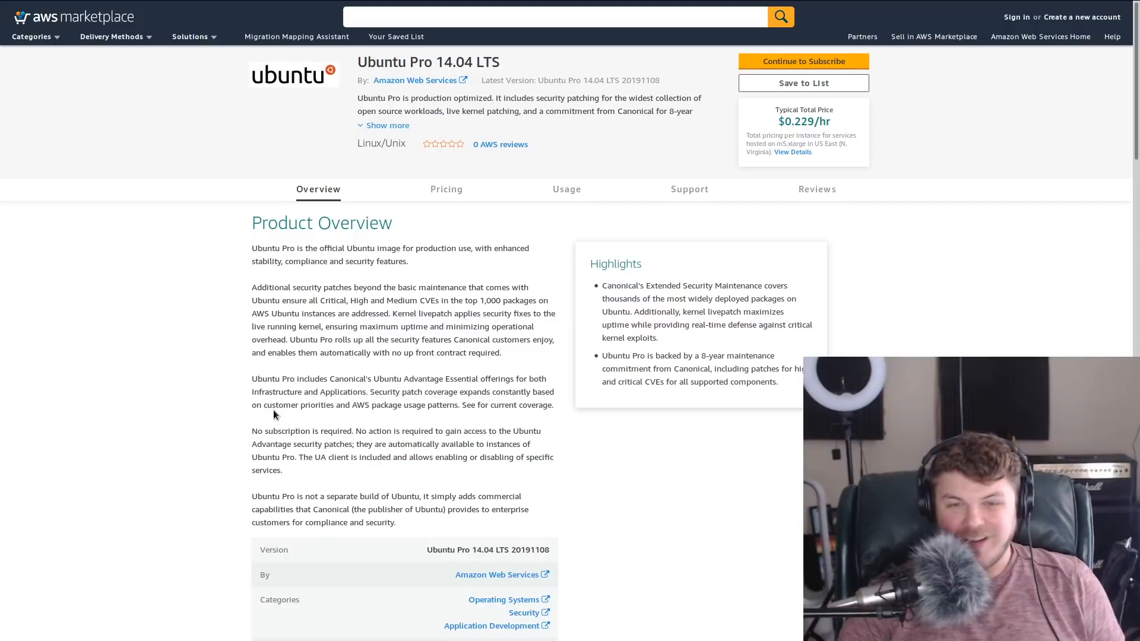
- Scroll further down the listing, then back up toward the top
scroll("down", 3)
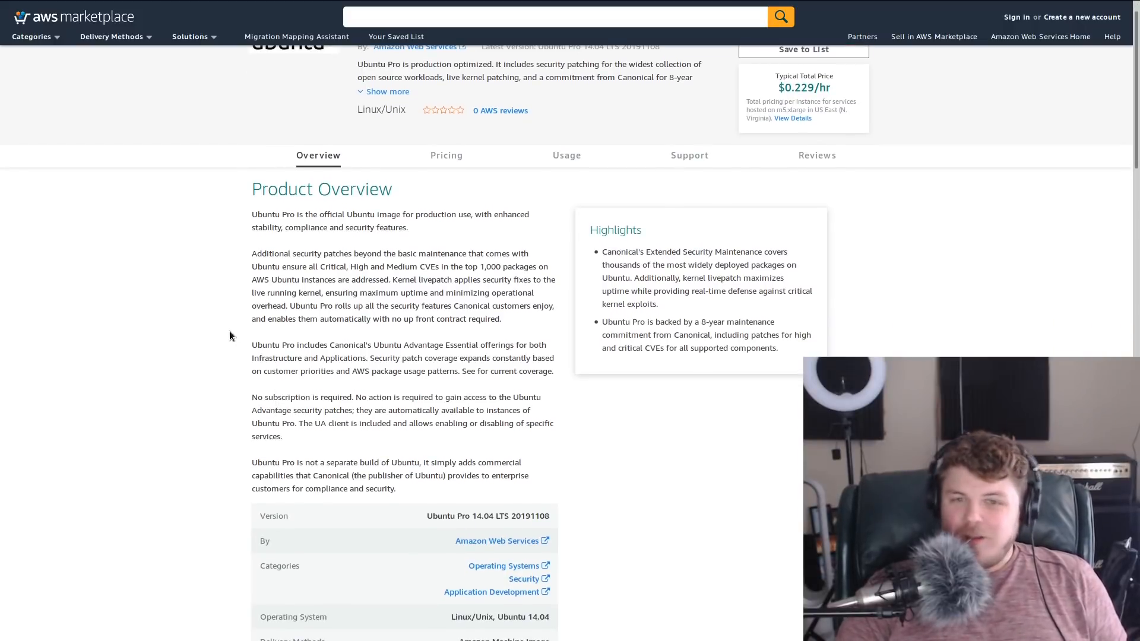
scroll("down", 3)
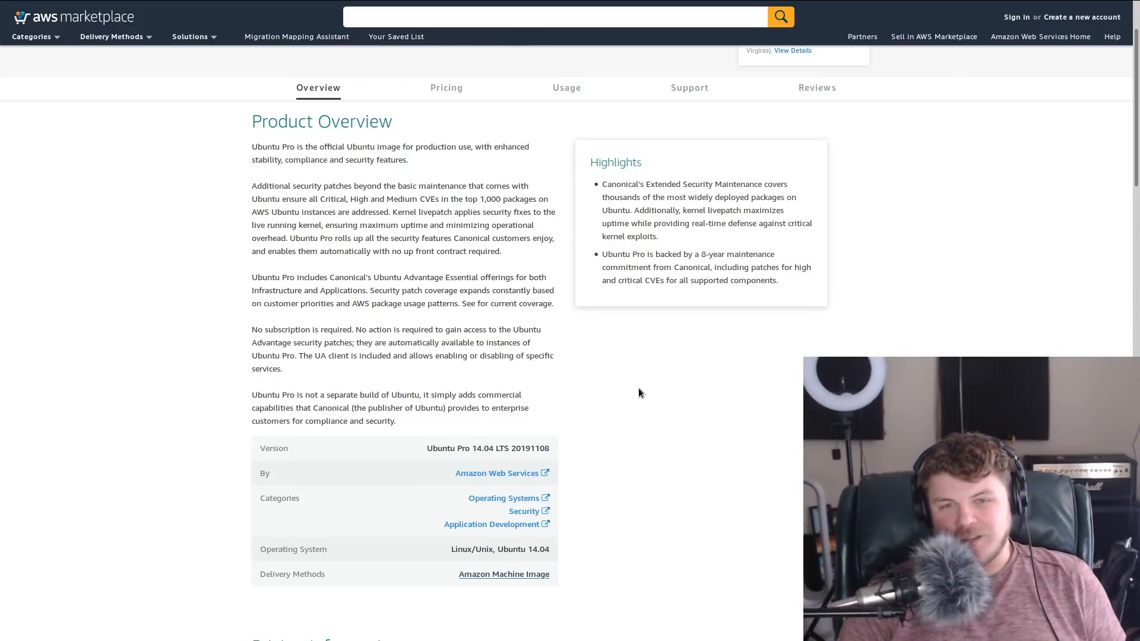
mouse_move(713, 405)
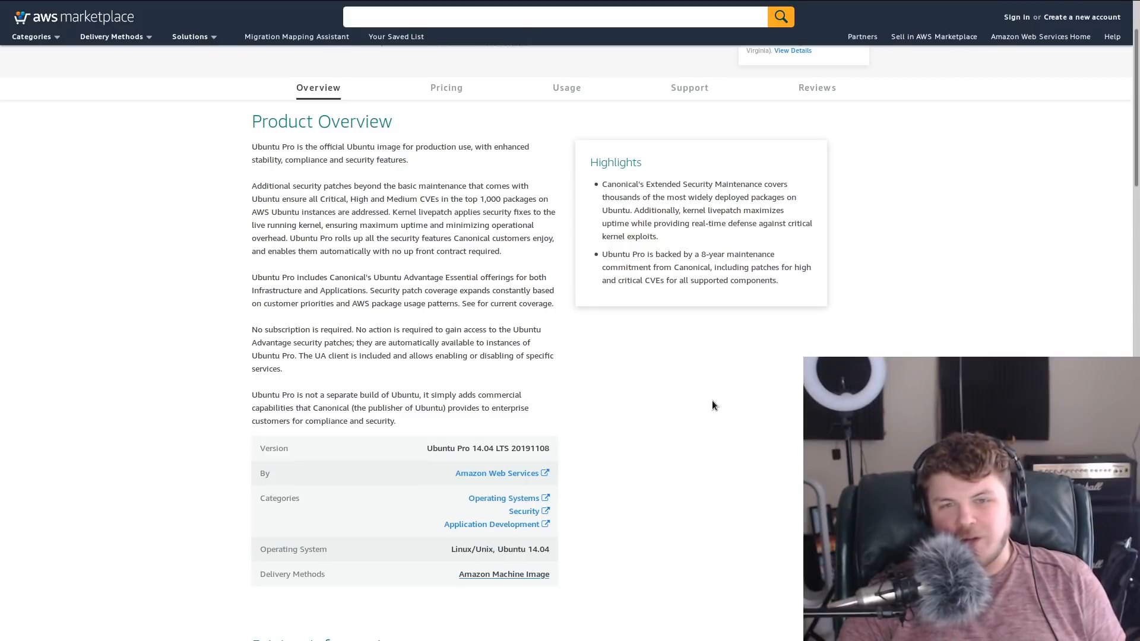
mouse_move(662, 387)
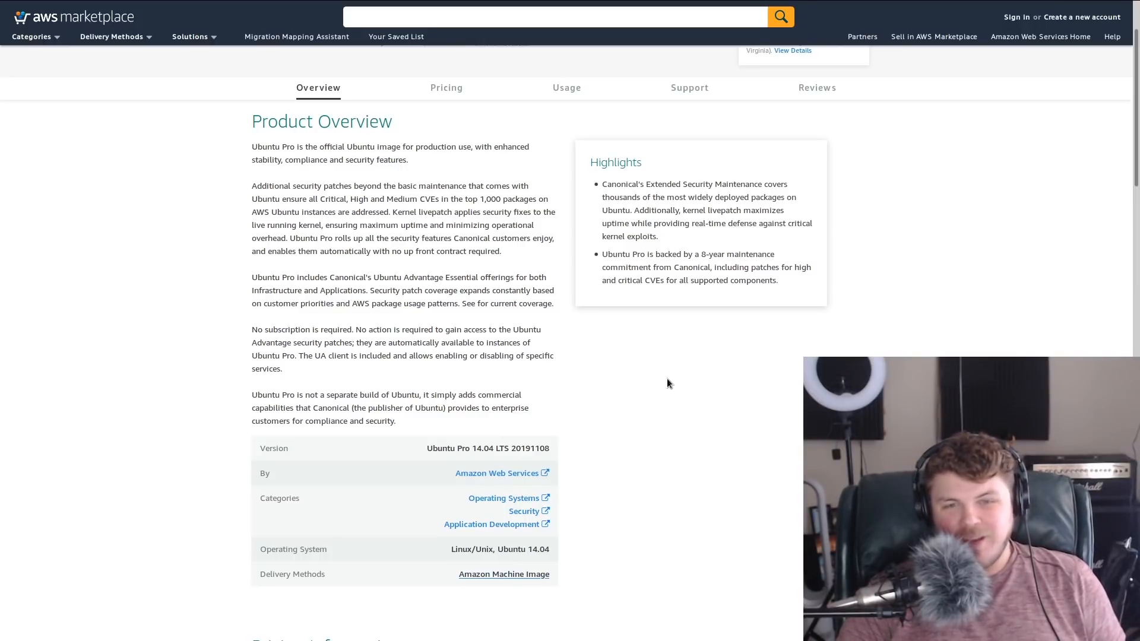
mouse_move(719, 424)
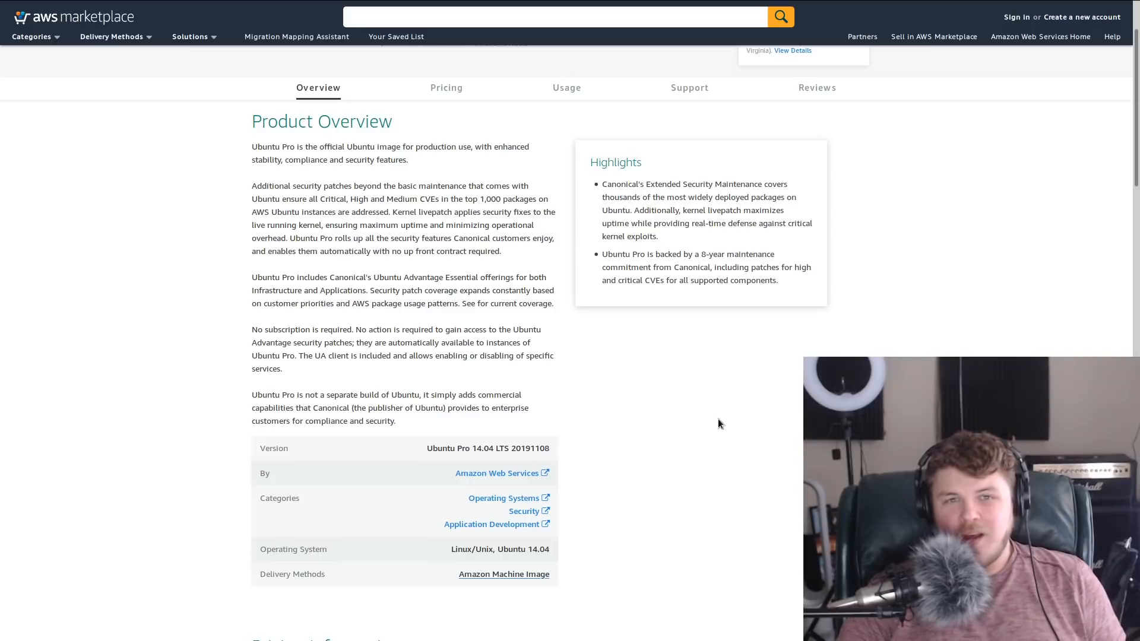
scroll("up", 3)
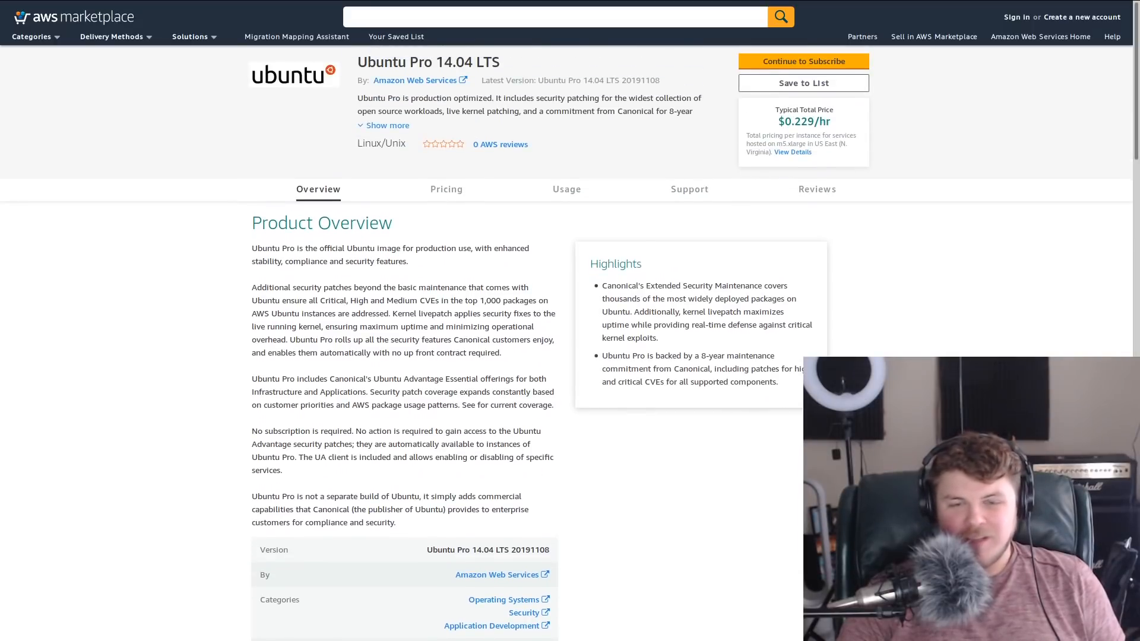
mouse_move(720, 479)
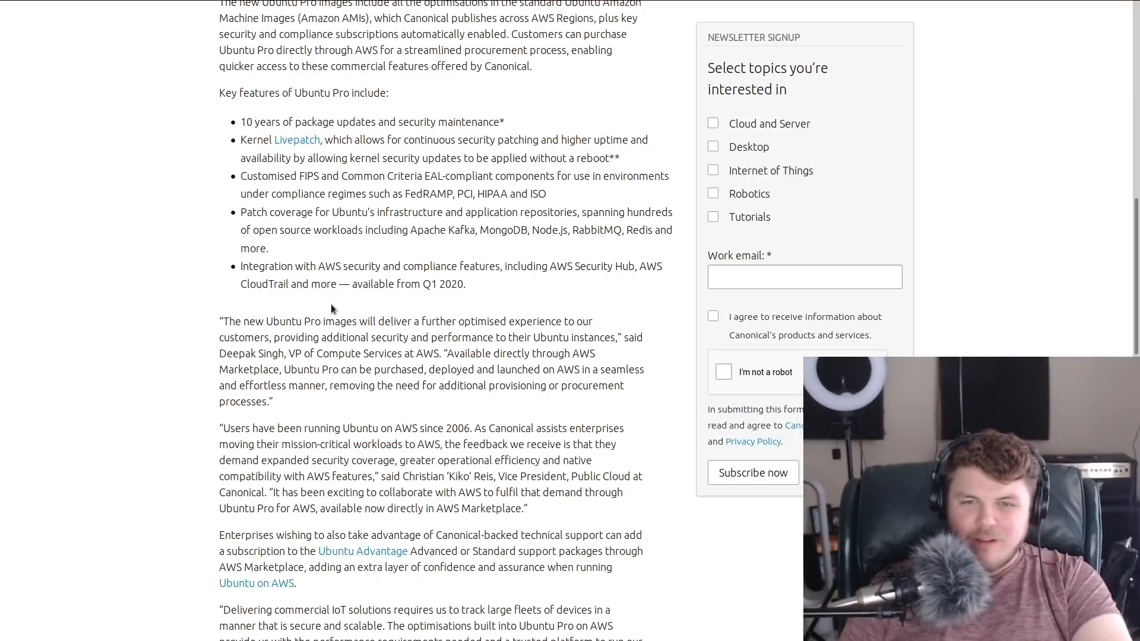
mouse_move(248, 269)
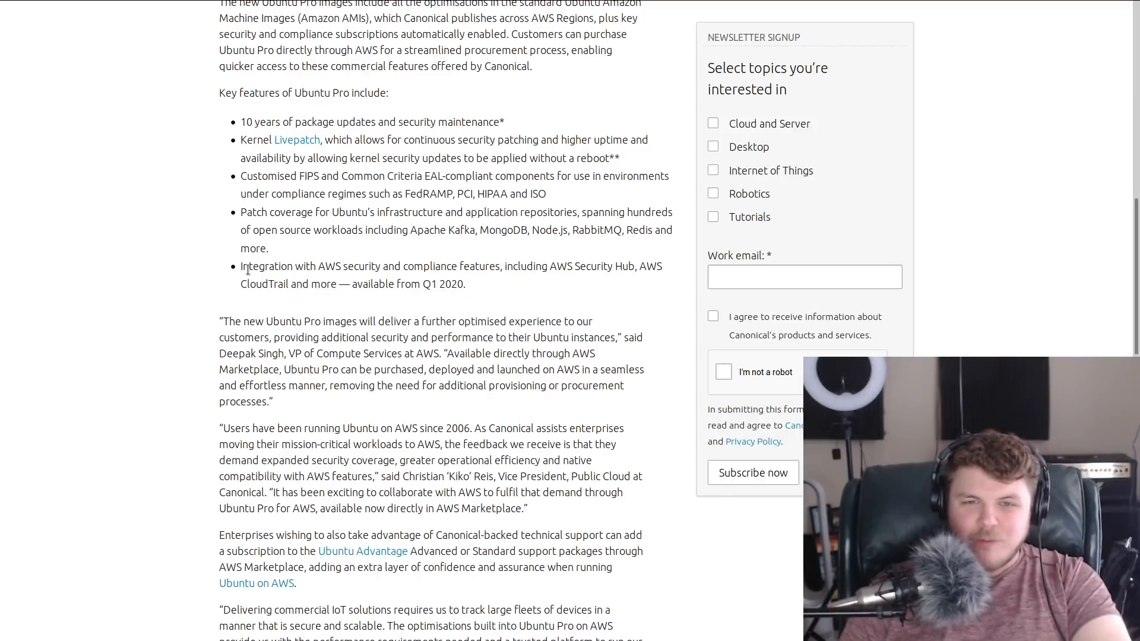
- Highlight a line in the Ubuntu Pro key features list on the Canonical blog
left_click_drag(241, 266, 395, 266)
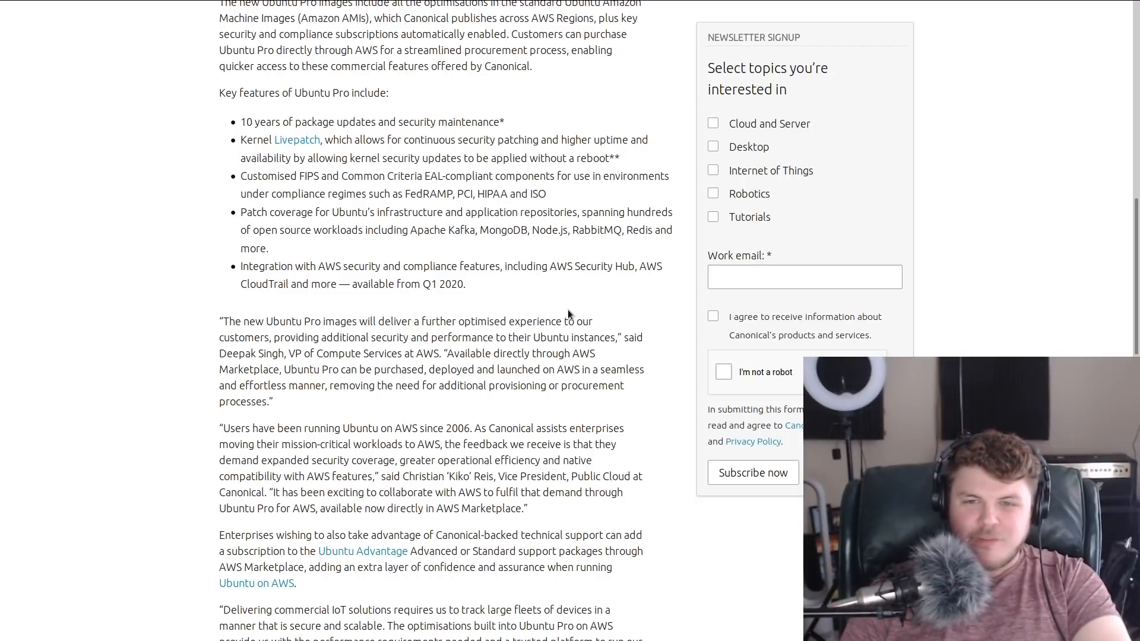
mouse_move(418, 303)
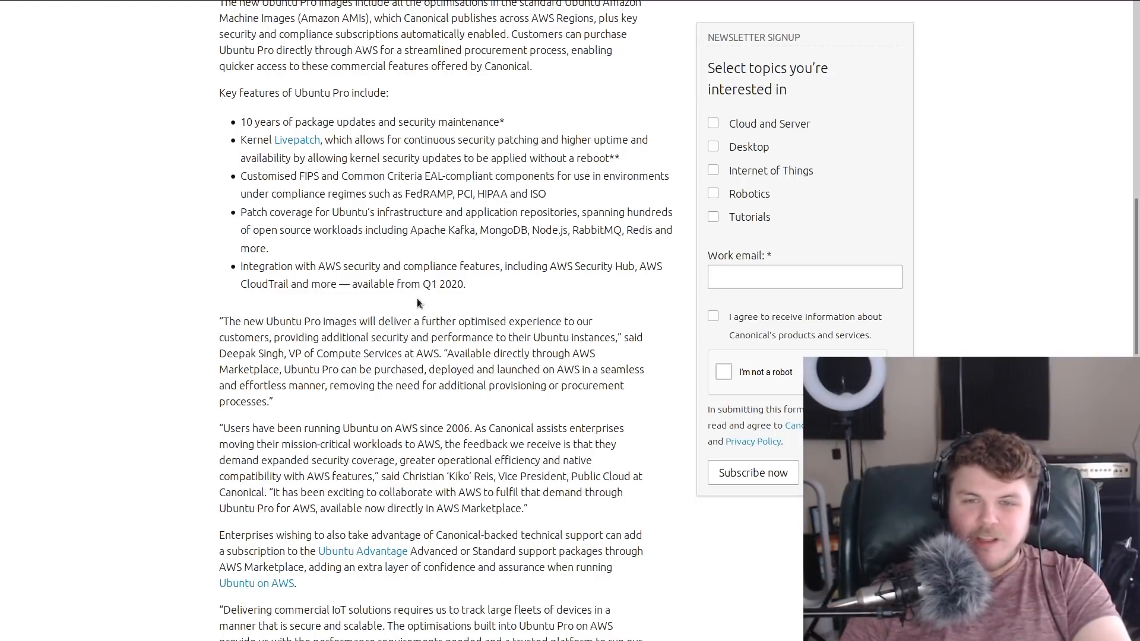
mouse_move(331, 285)
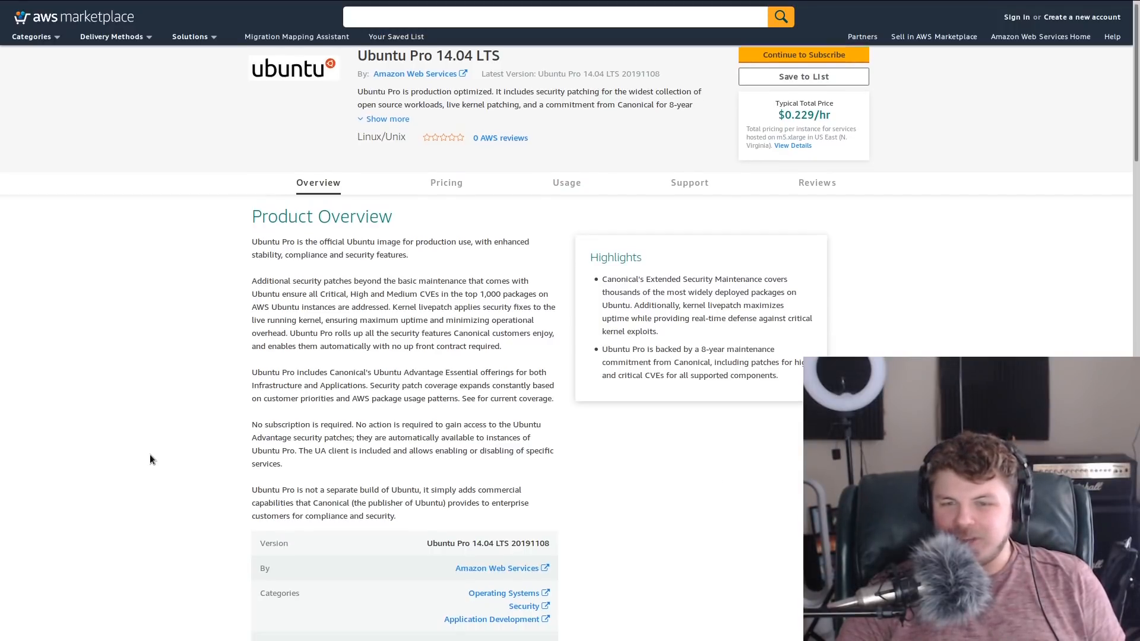
- Scroll down the Ubuntu Pro 14.04 LTS listing priced at $0.229/hr
scroll("down", 3)
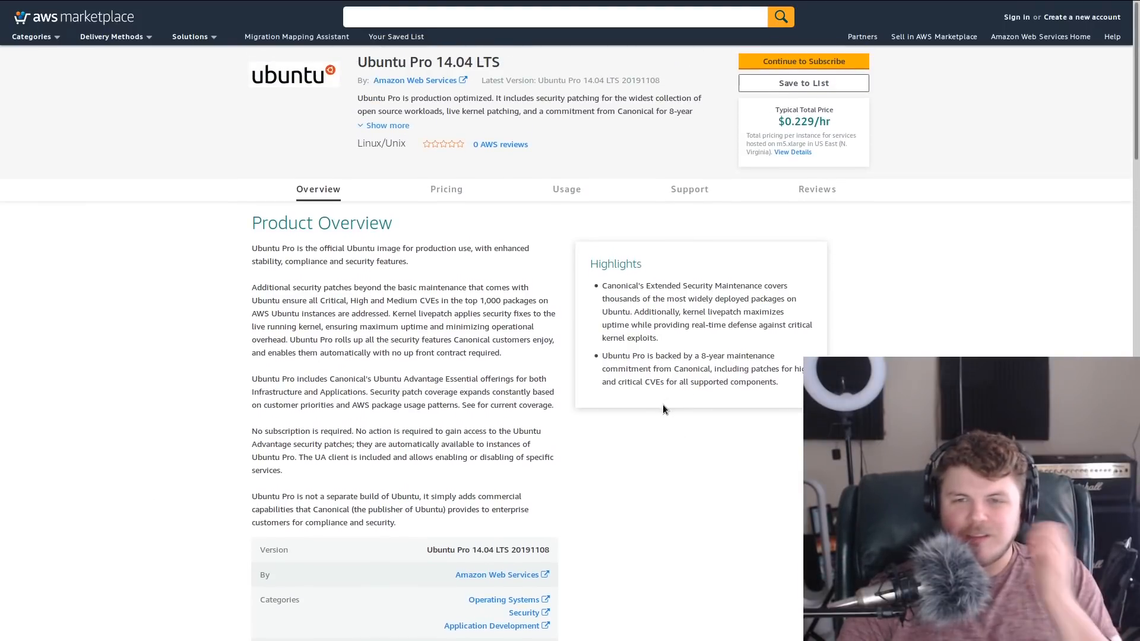
mouse_move(643, 413)
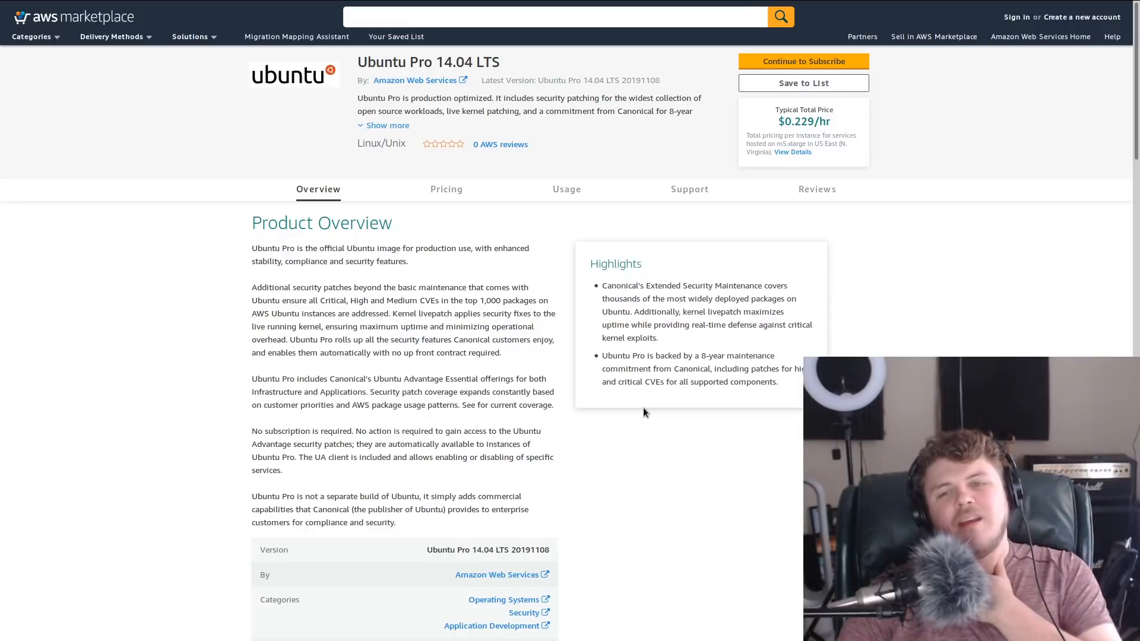
mouse_move(661, 480)
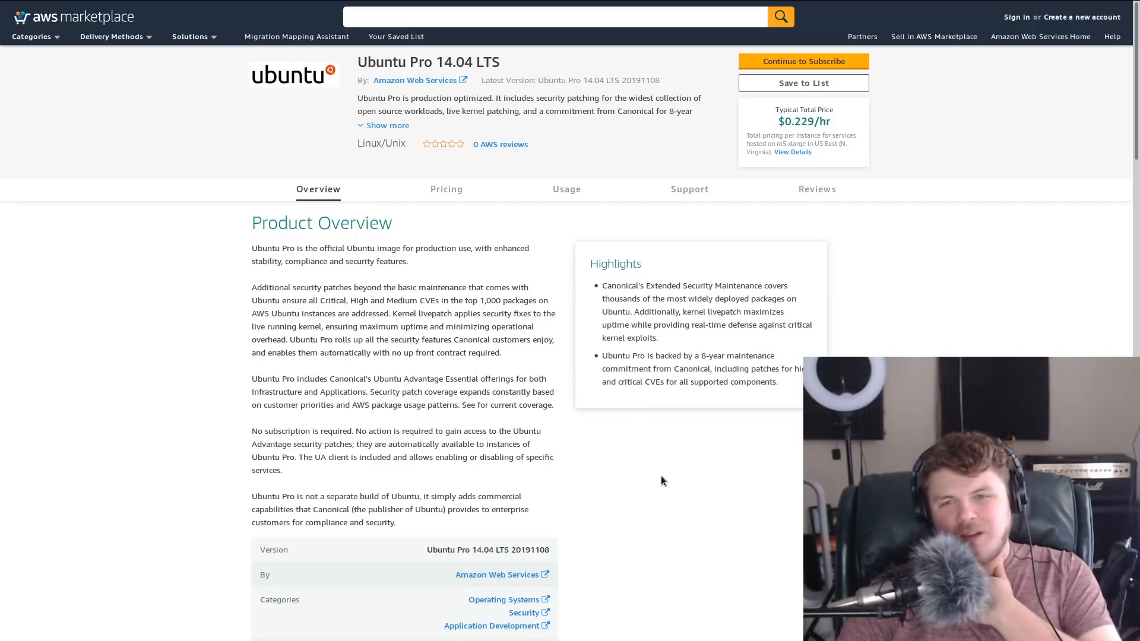
mouse_move(651, 464)
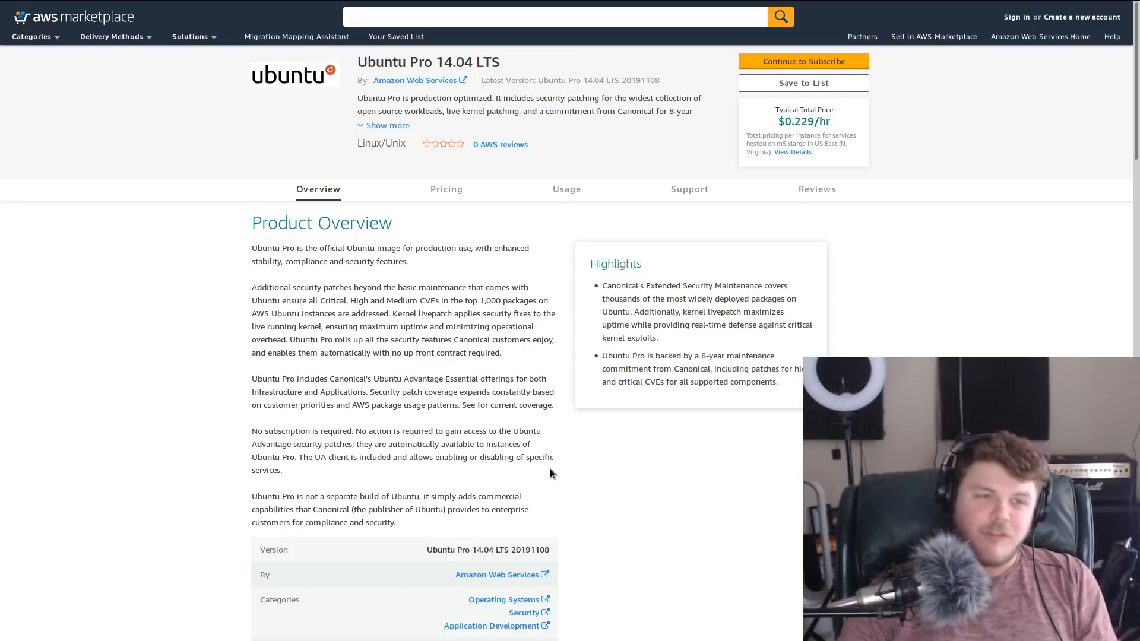
mouse_move(541, 481)
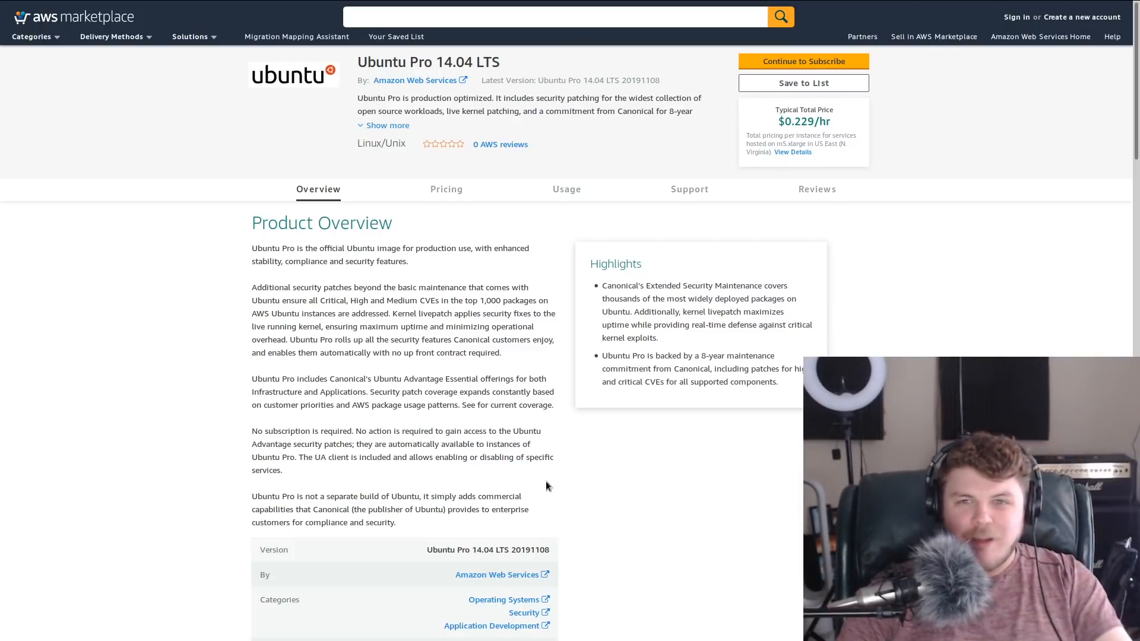
mouse_move(530, 479)
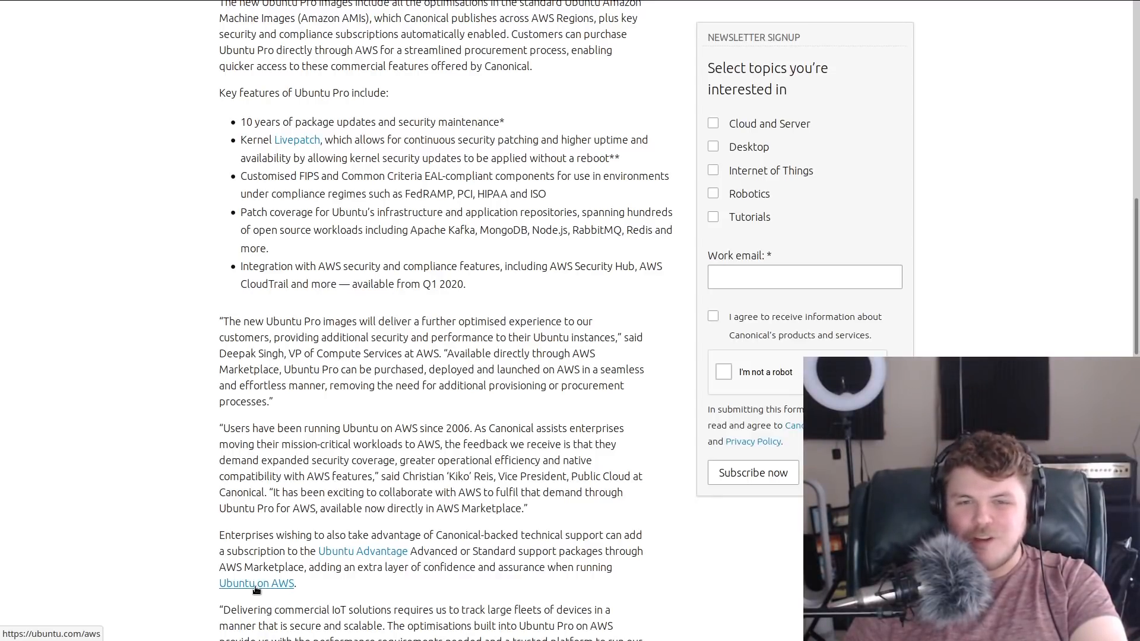
left_click_drag(219, 322, 384, 322)
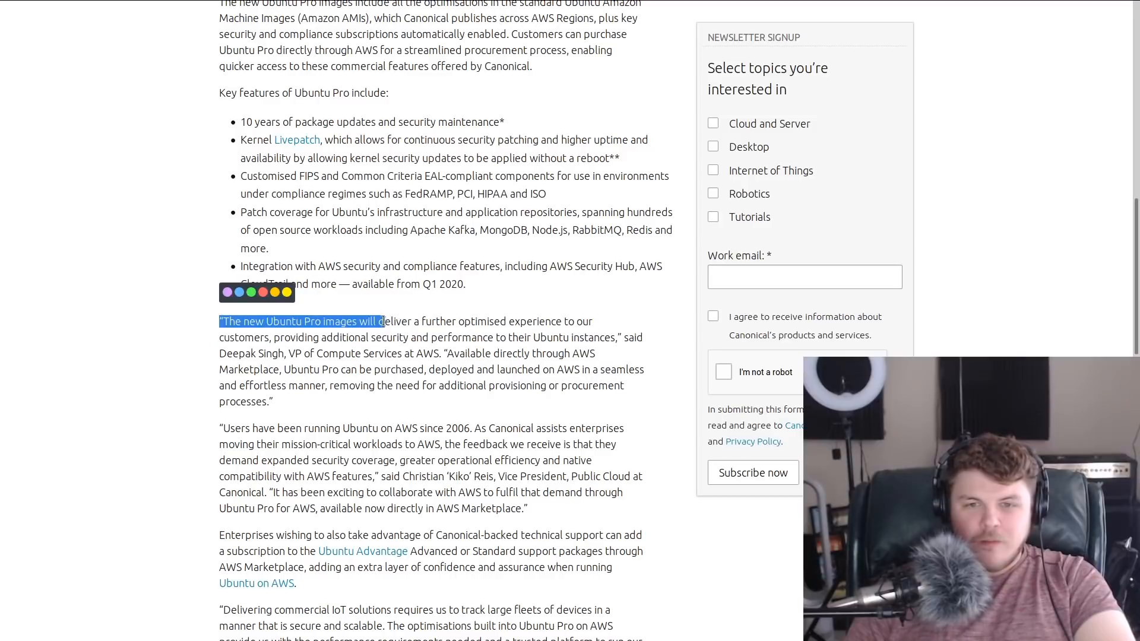
left_click_drag(383, 321, 430, 321)
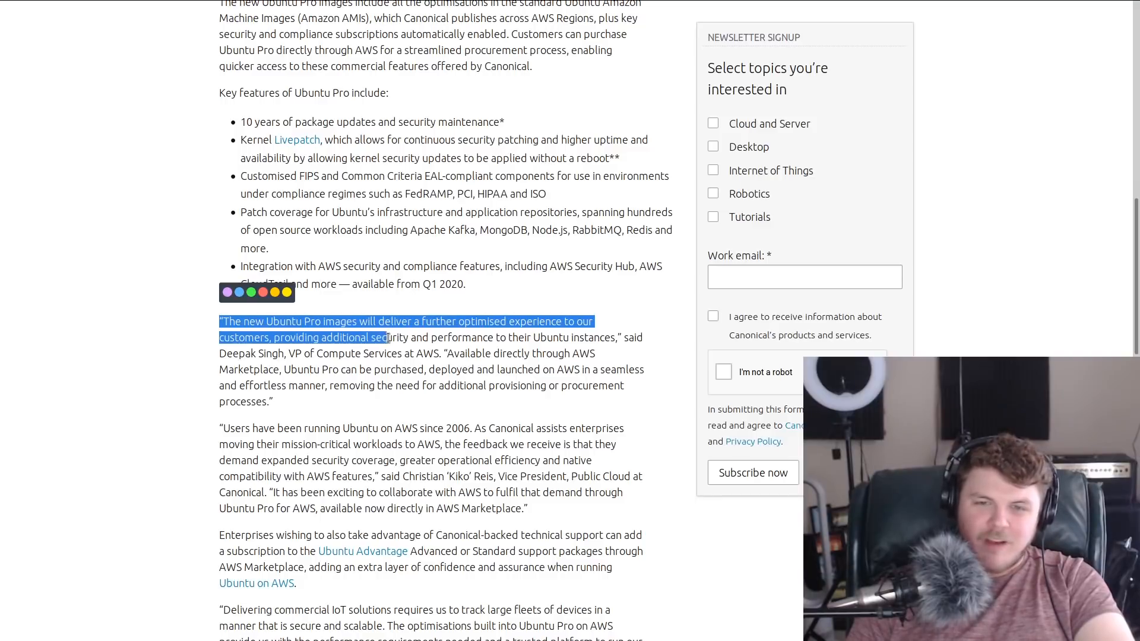
left_click_drag(385, 337, 571, 337)
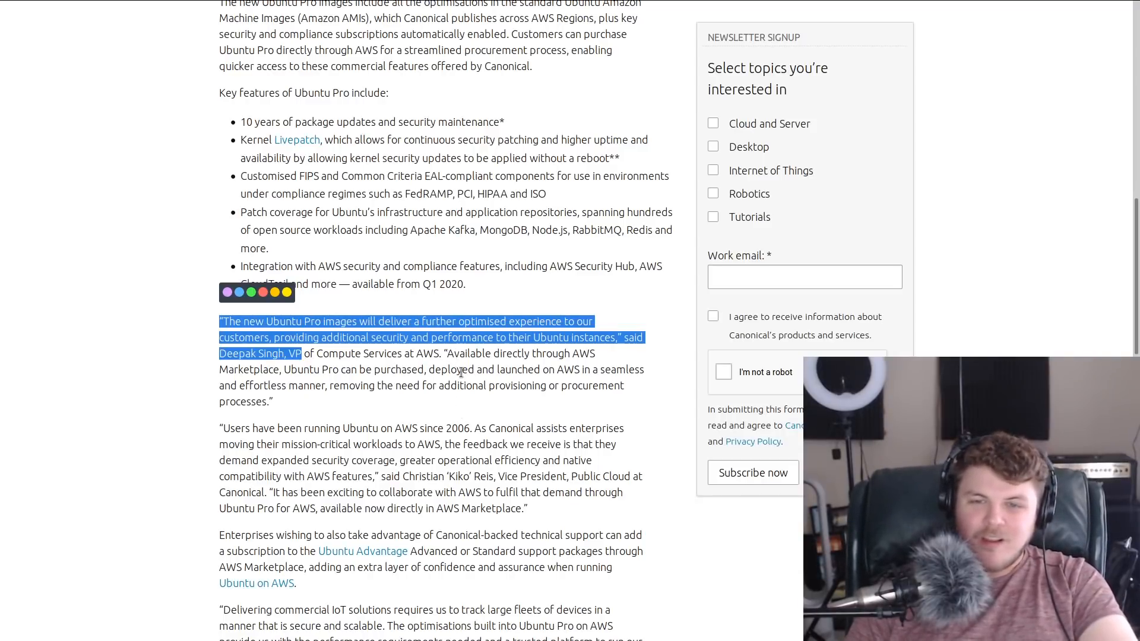
mouse_move(571, 364)
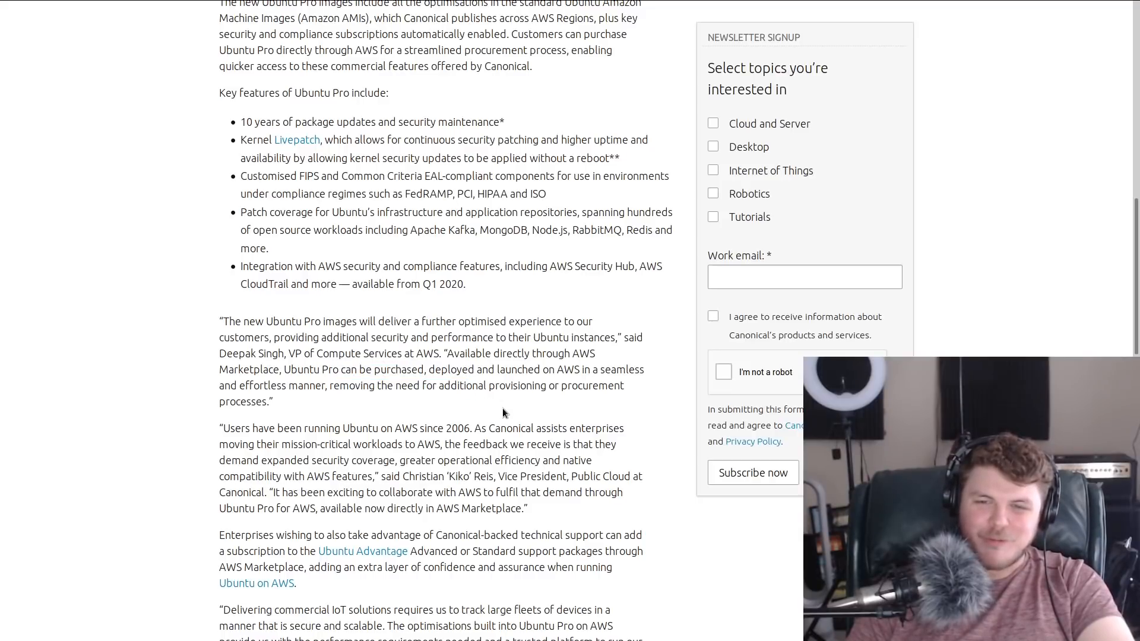
mouse_move(309, 475)
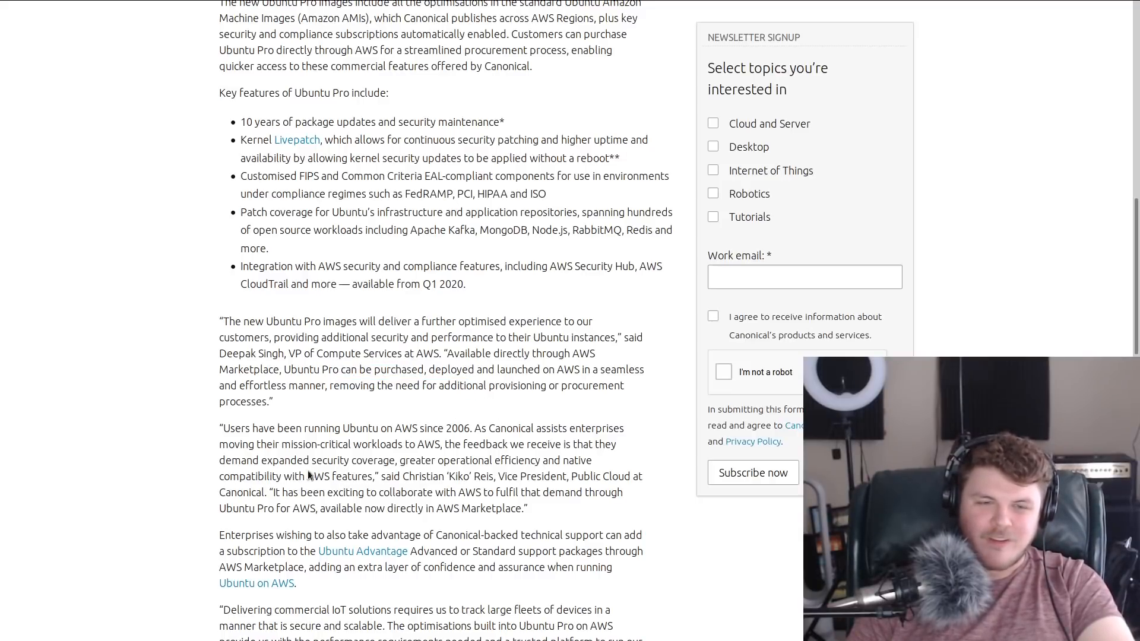
scroll("down", 3)
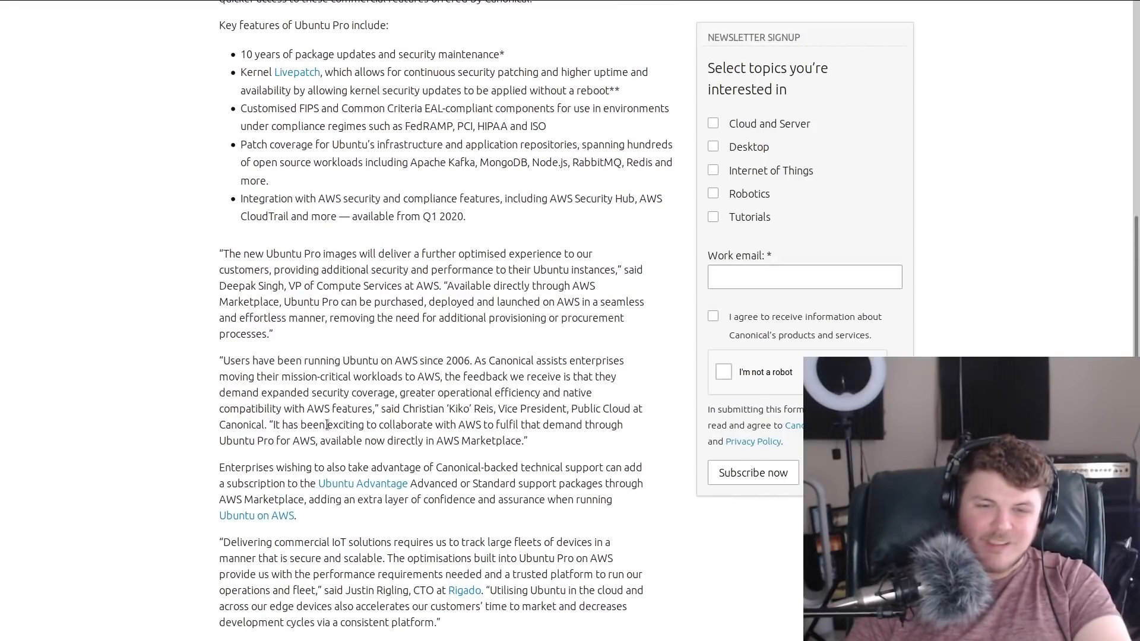
scroll("down", 3)
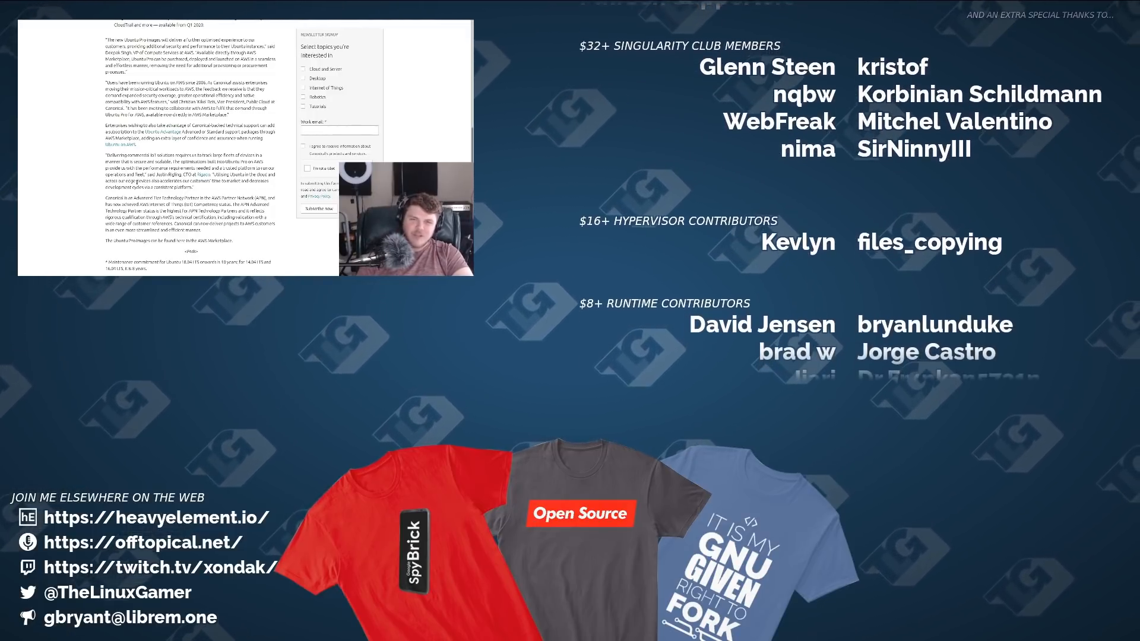
scroll("down", 3)
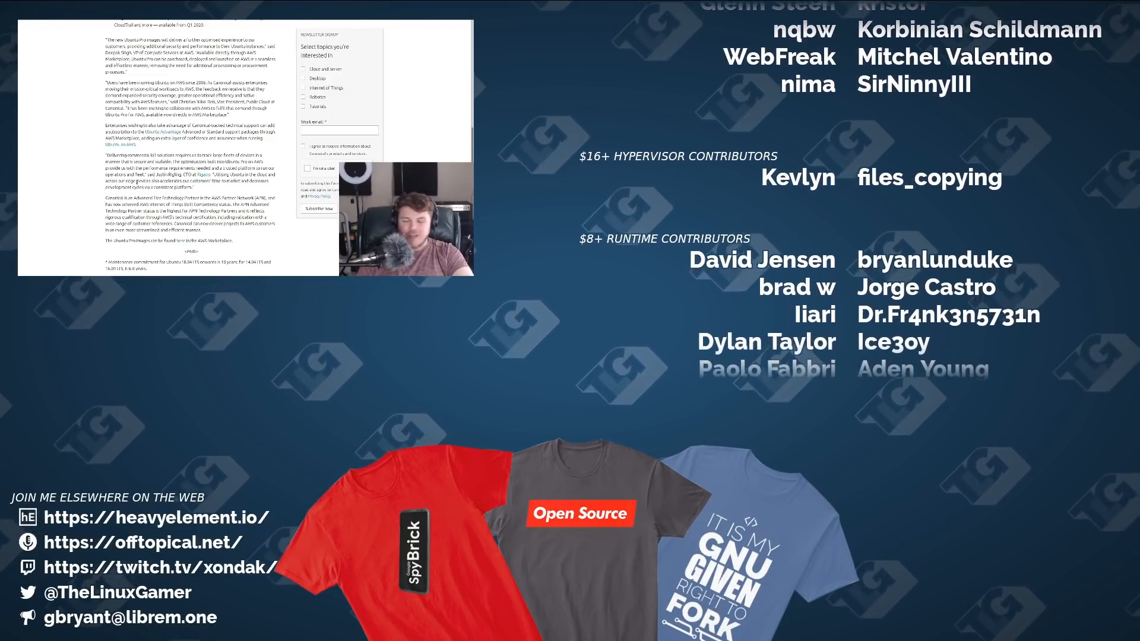